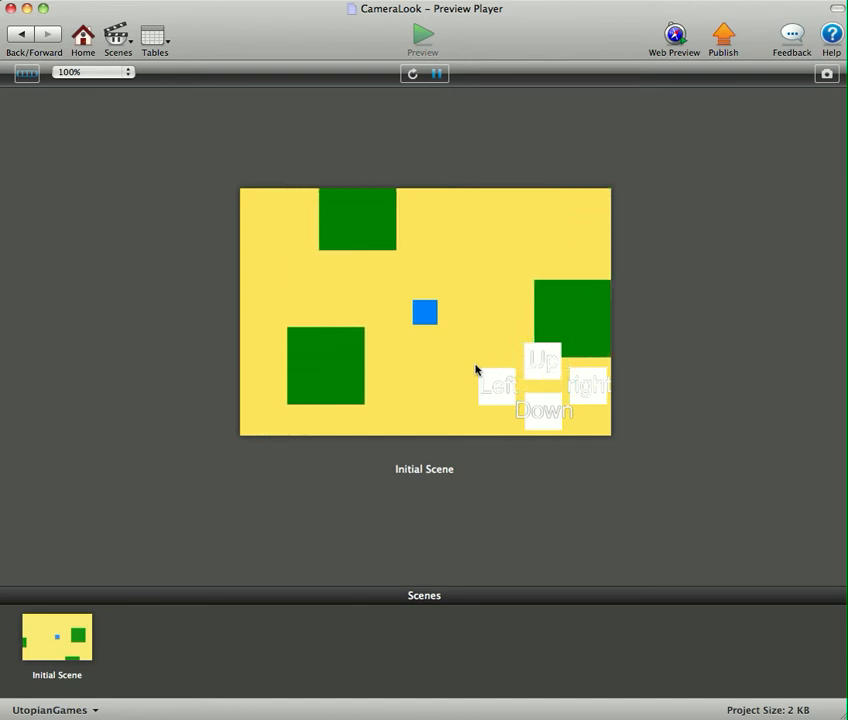
{"action": "mouse_move", "coordinate": [220, 400]}
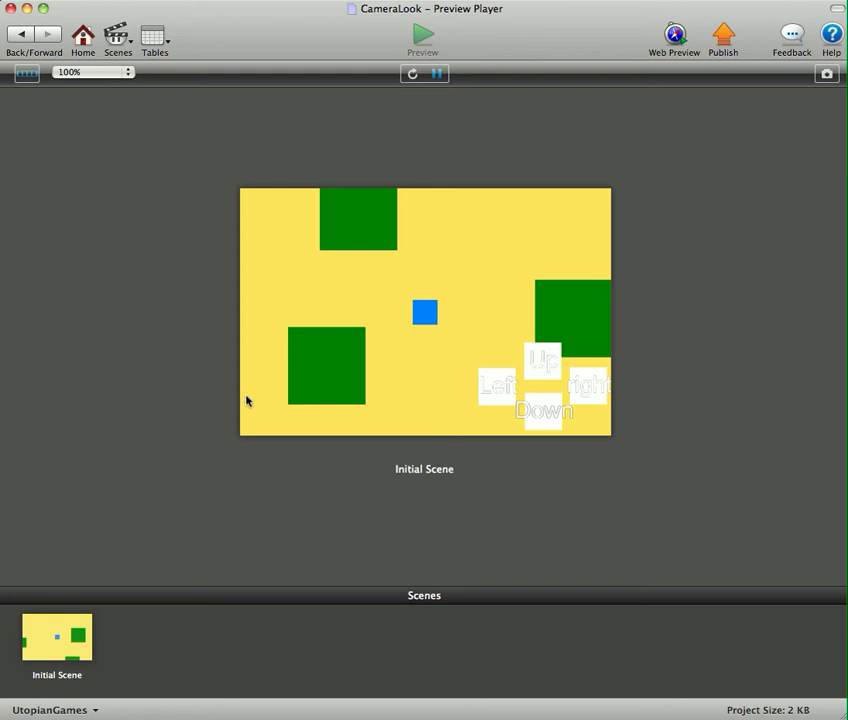
{"action": "mouse_move", "coordinate": [400, 396]}
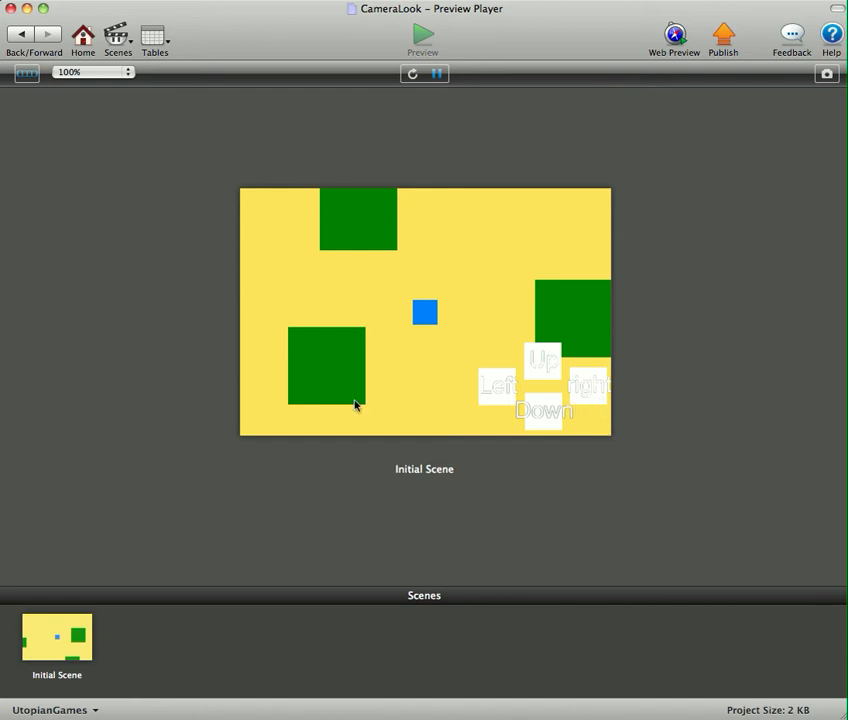
{"action": "mouse_move", "coordinate": [218, 392]}
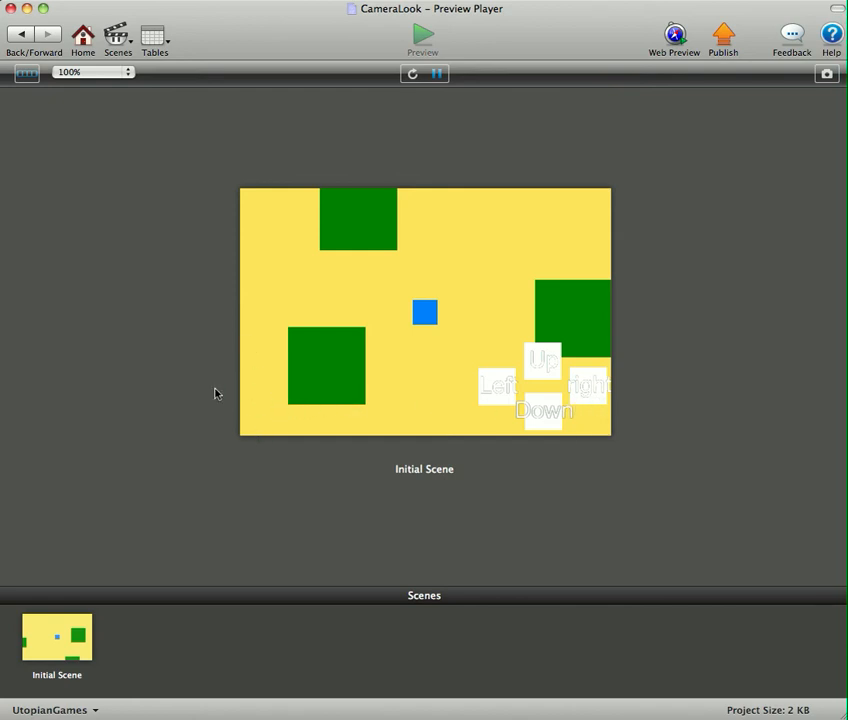
{"action": "mouse_move", "coordinate": [432, 260]}
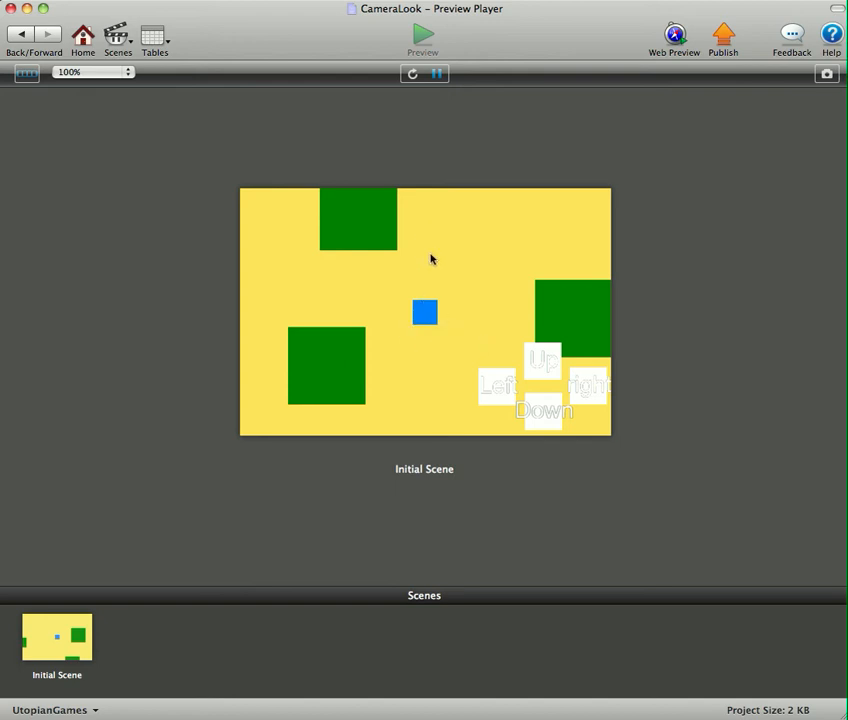
{"action": "mouse_move", "coordinate": [544, 418]}
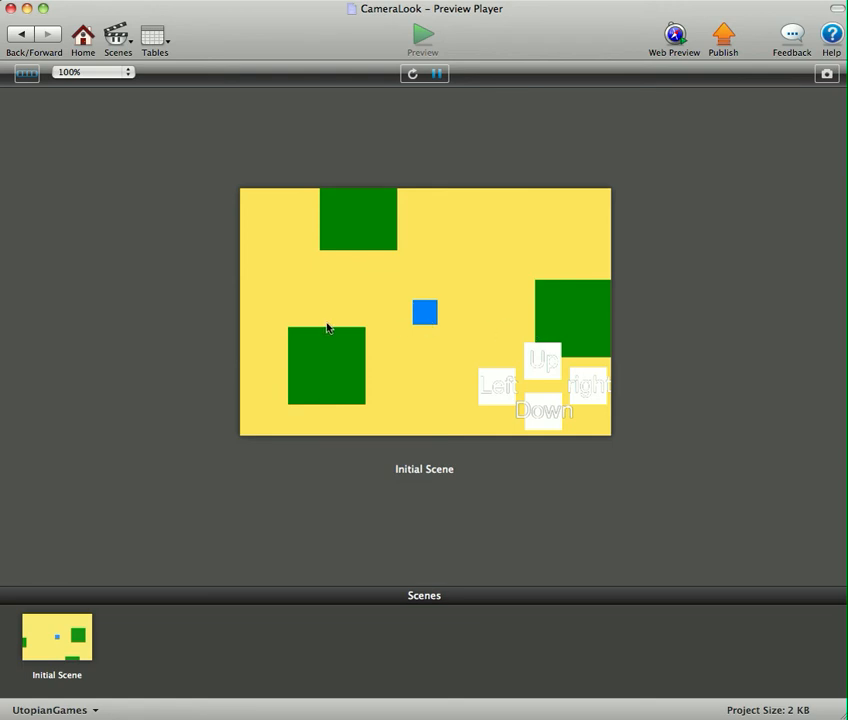
{"action": "mouse_move", "coordinate": [476, 300]}
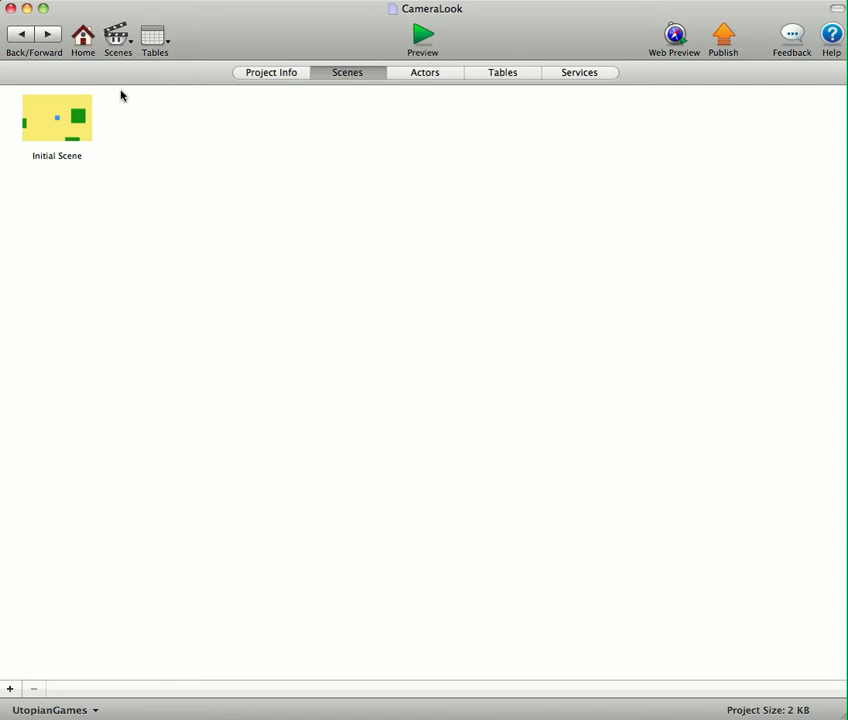
- Enter the Initial Scene editor and list its actors in the Inspector
{"action": "double_click", "coordinate": [56, 118]}
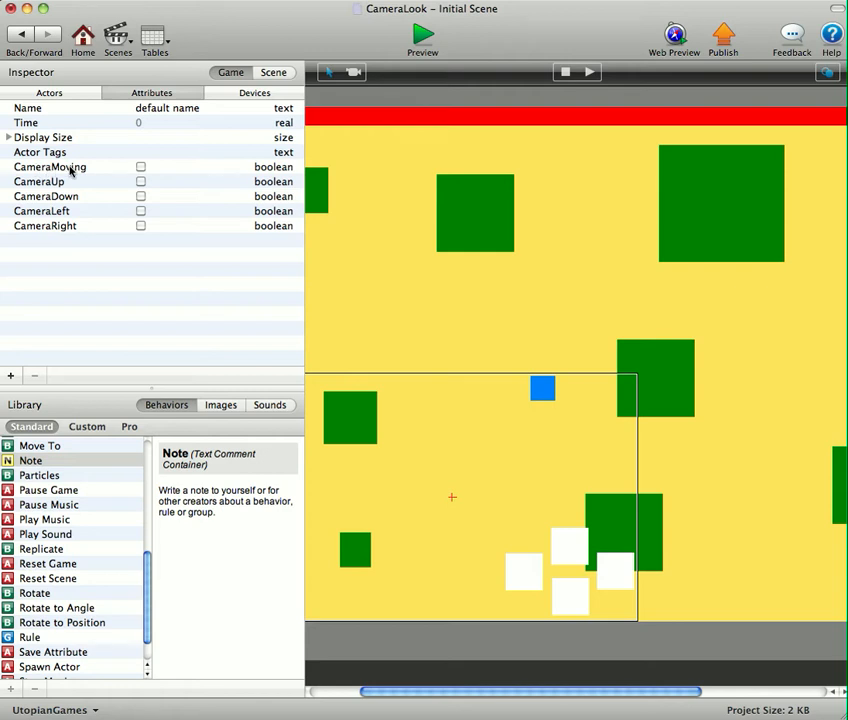
{"action": "mouse_move", "coordinate": [216, 168]}
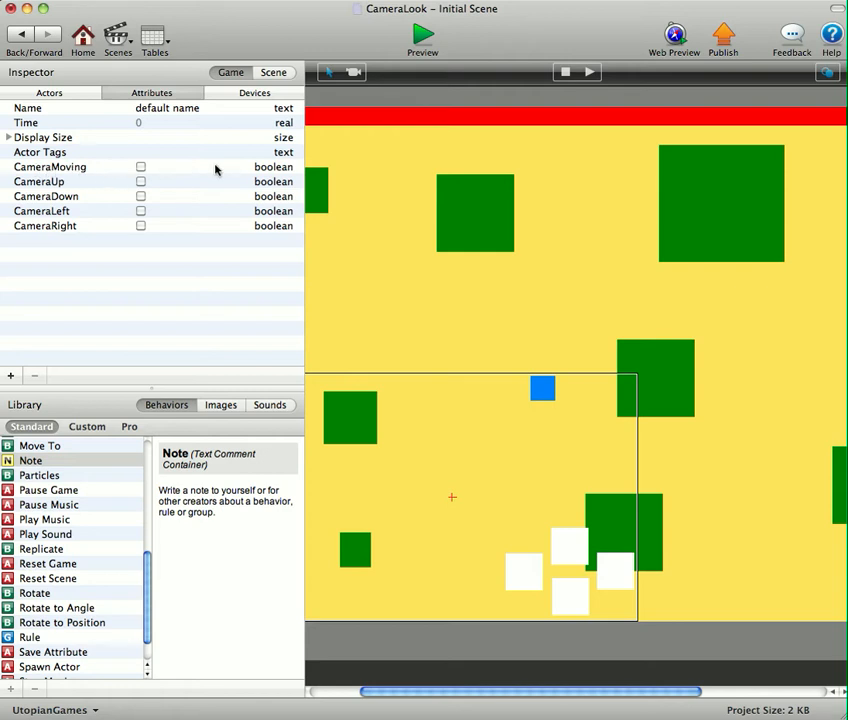
{"action": "mouse_move", "coordinate": [56, 168]}
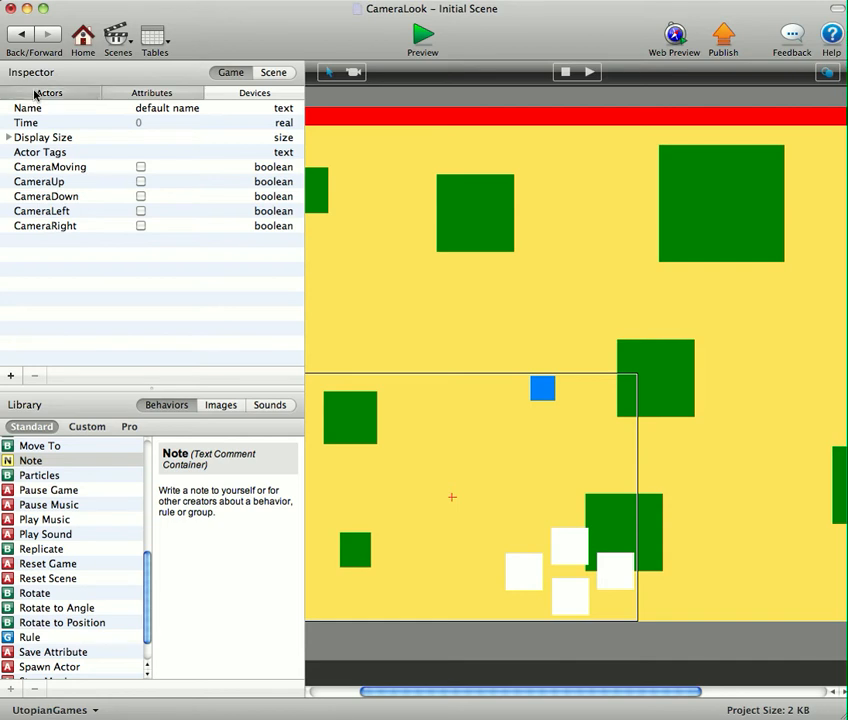
{"action": "left_click", "coordinate": [48, 92]}
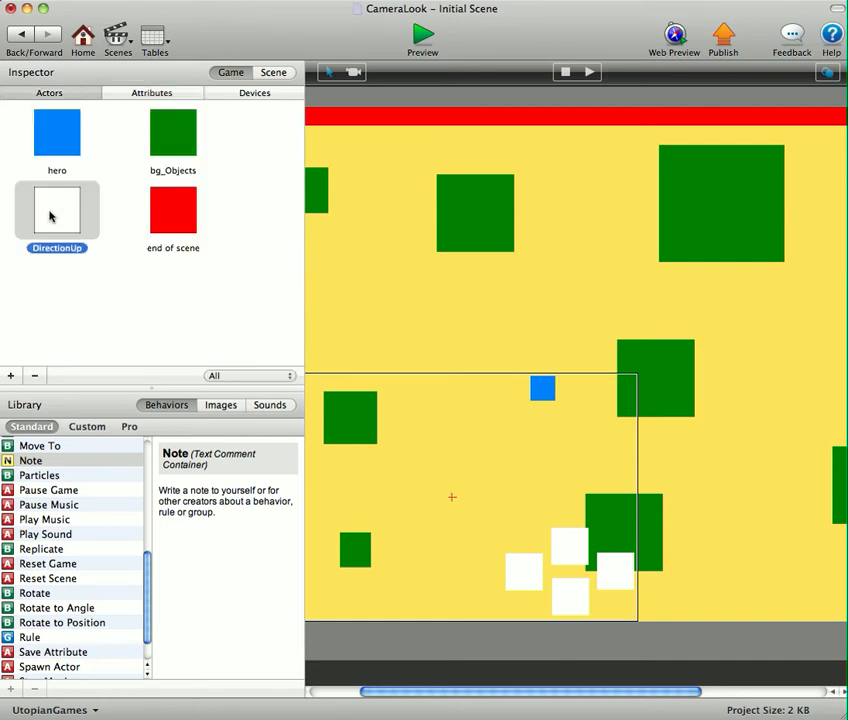
- Inspect the DirectionUp button's Display Text and touch rule setting CameraMoving and CameraRight true
{"action": "double_click", "coordinate": [56, 208]}
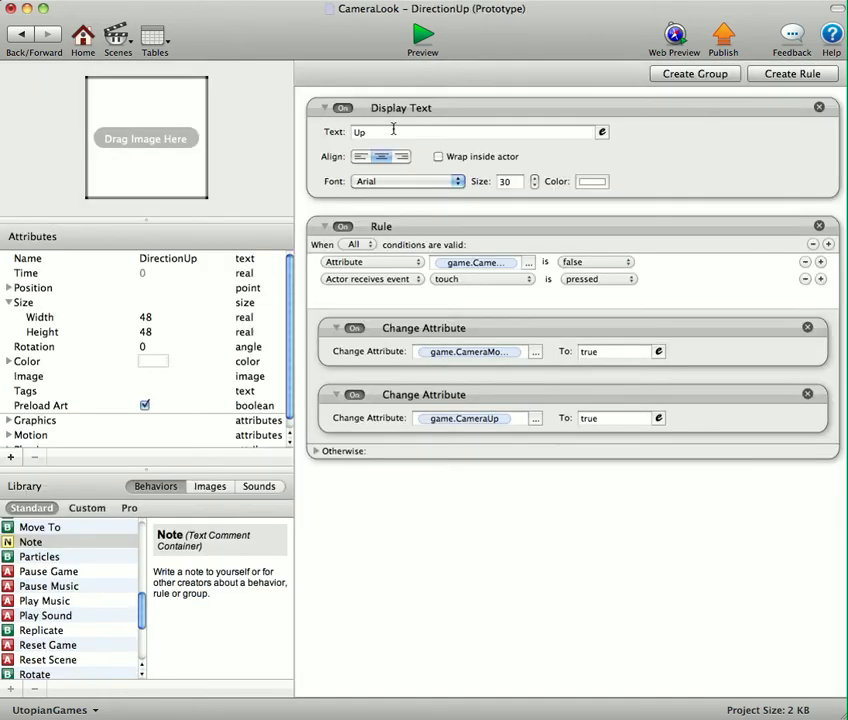
{"action": "left_click", "coordinate": [368, 132]}
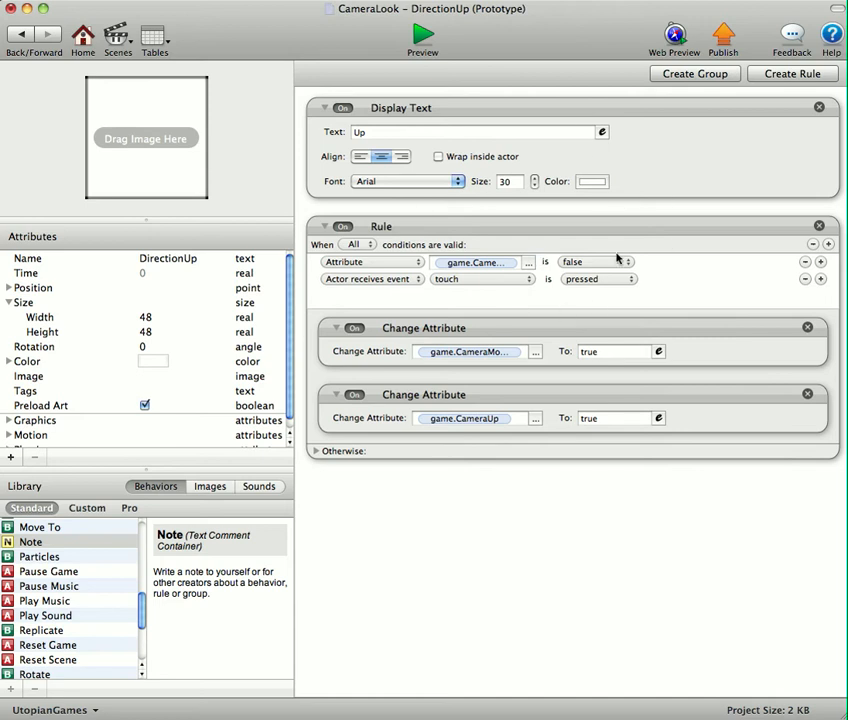
{"action": "mouse_move", "coordinate": [690, 176]}
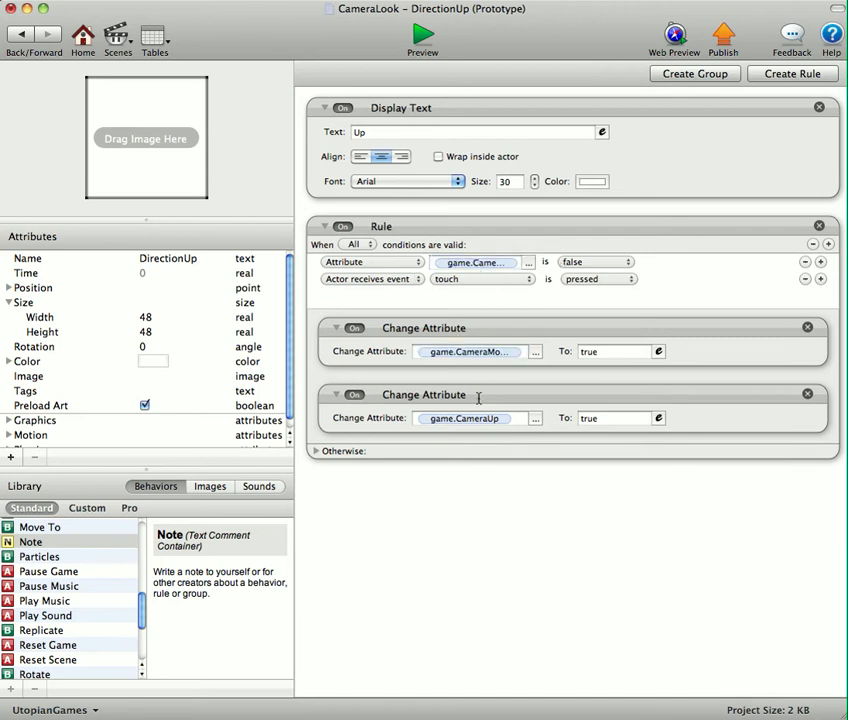
{"action": "left_click", "coordinate": [464, 418]}
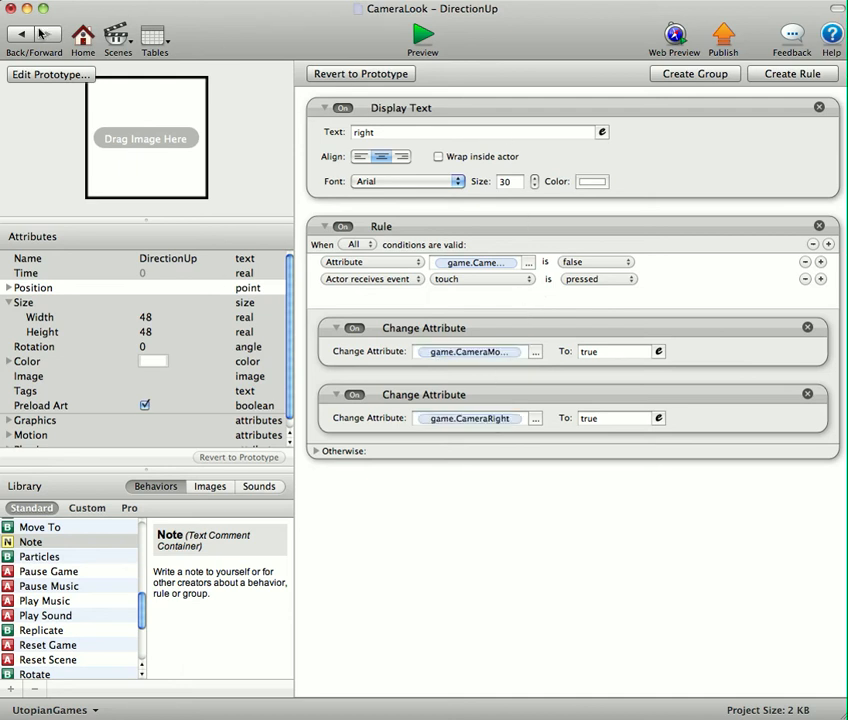
{"action": "mouse_move", "coordinate": [20, 32]}
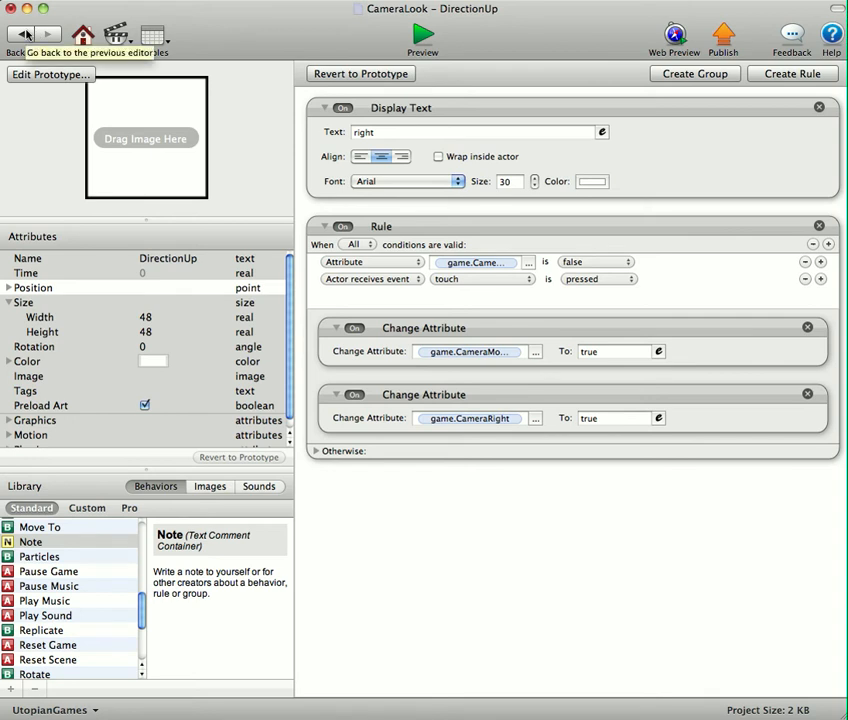
- Leave the button editor and select the hero's vertical camera-origin offset expression
{"action": "left_click", "coordinate": [14, 32]}
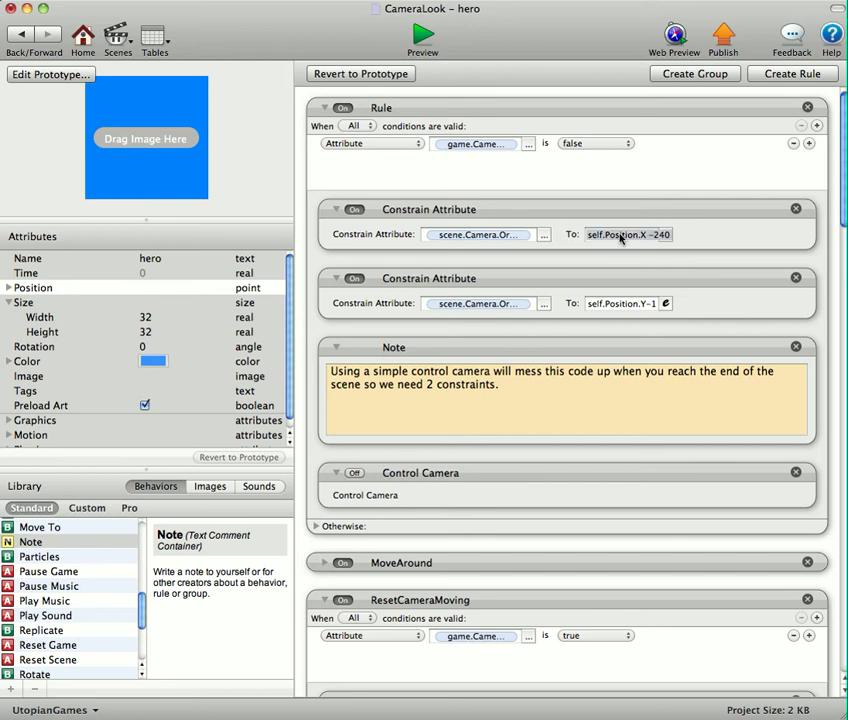
{"action": "mouse_move", "coordinate": [632, 244]}
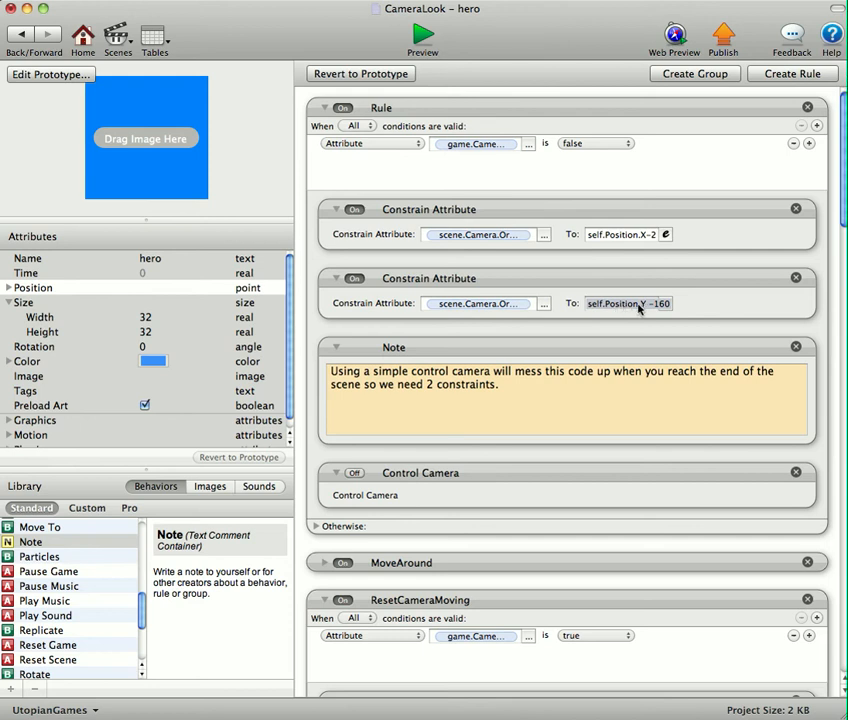
{"action": "triple_click", "coordinate": [628, 304]}
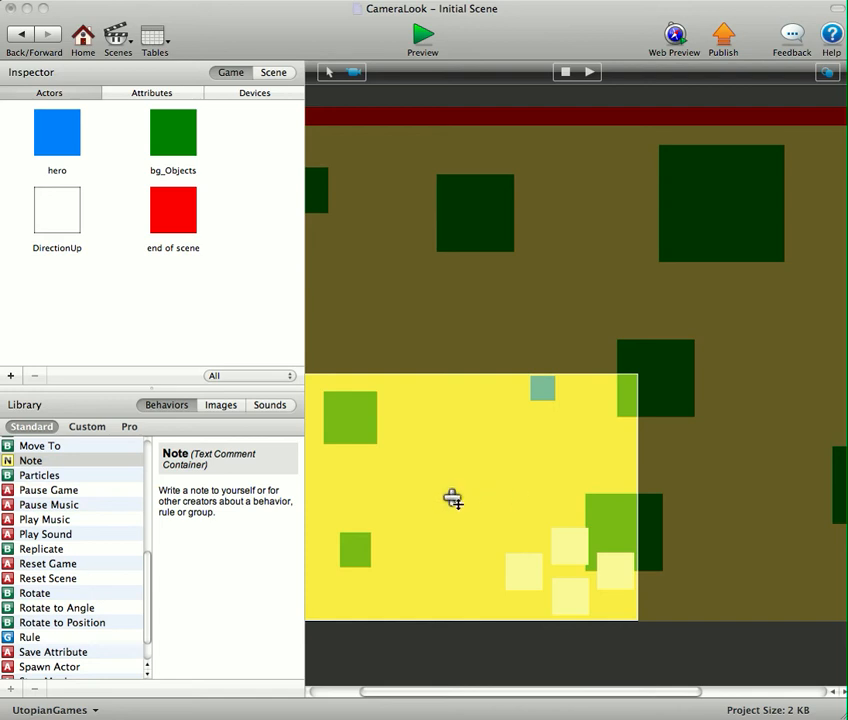
{"action": "mouse_move", "coordinate": [360, 184]}
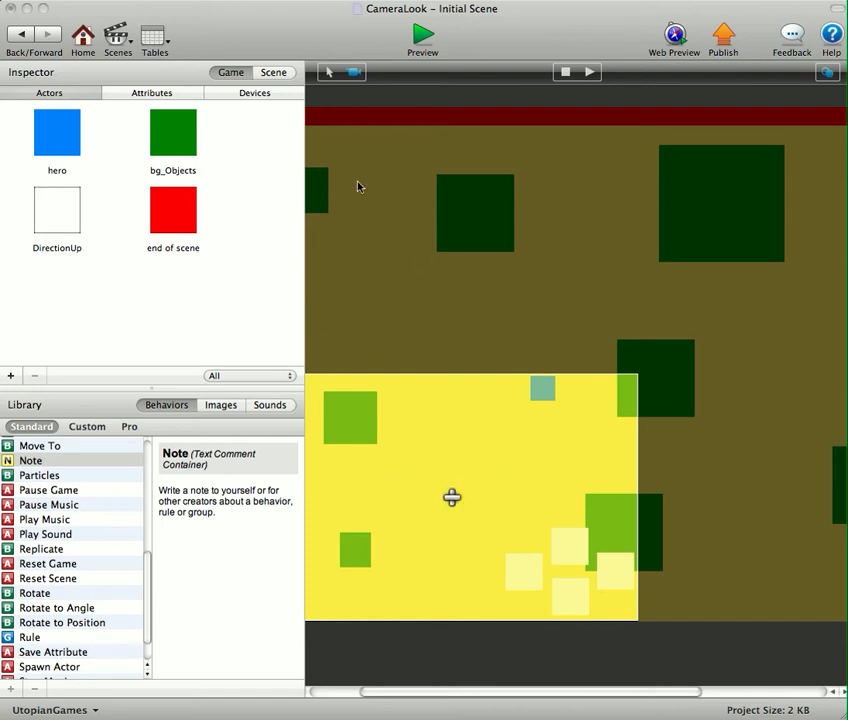
- Enter the hero actor's behaviours and disable its Control Camera behaviour
{"action": "double_click", "coordinate": [56, 132]}
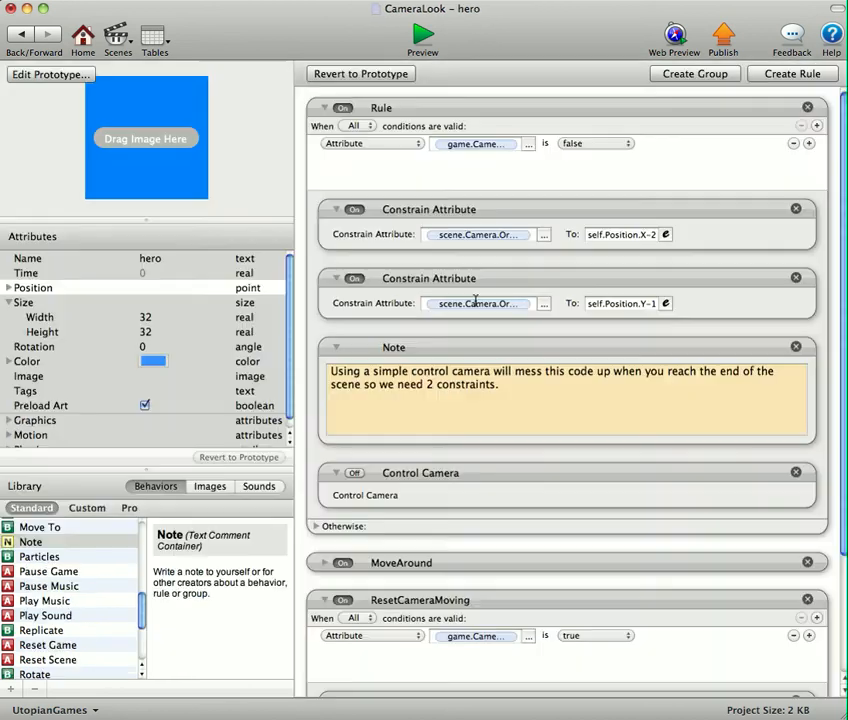
{"action": "mouse_move", "coordinate": [356, 286]}
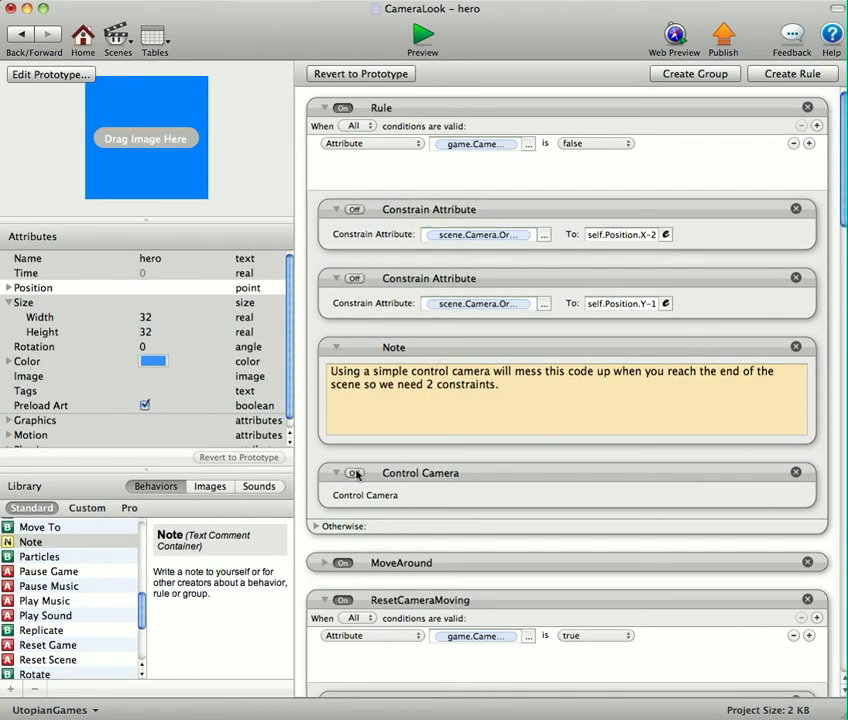
{"action": "left_click", "coordinate": [424, 36]}
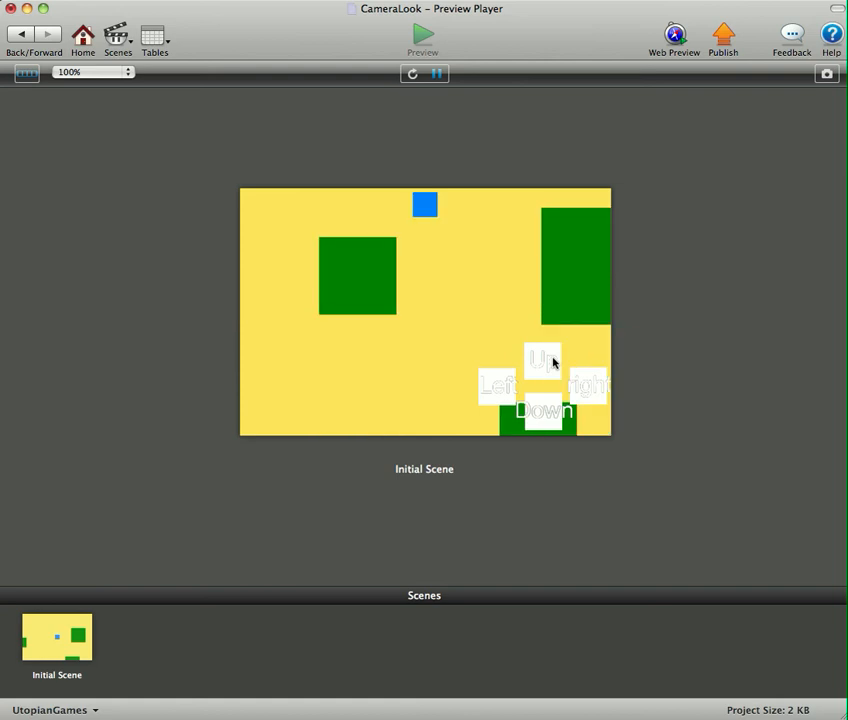
{"action": "mouse_move", "coordinate": [540, 350]}
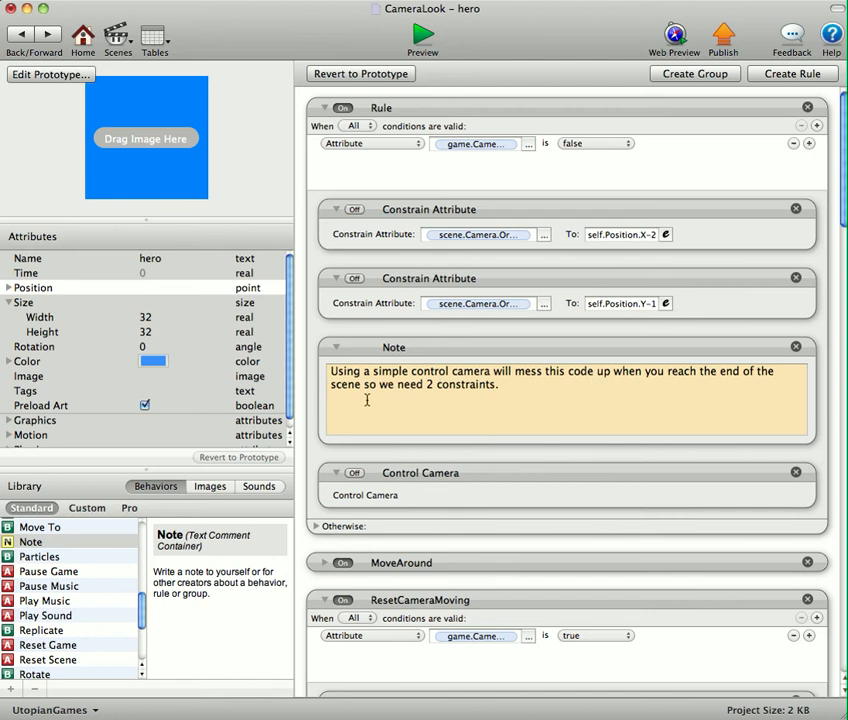
- Toggle the hero's camera behaviours so Control Camera is enabled again
{"action": "left_click", "coordinate": [352, 210]}
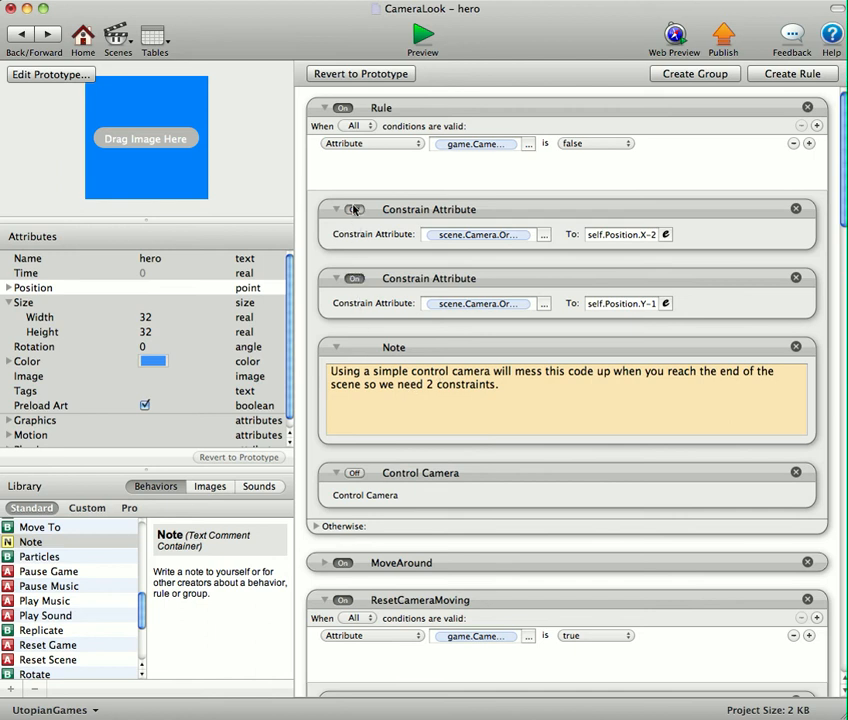
{"action": "left_click", "coordinate": [424, 36]}
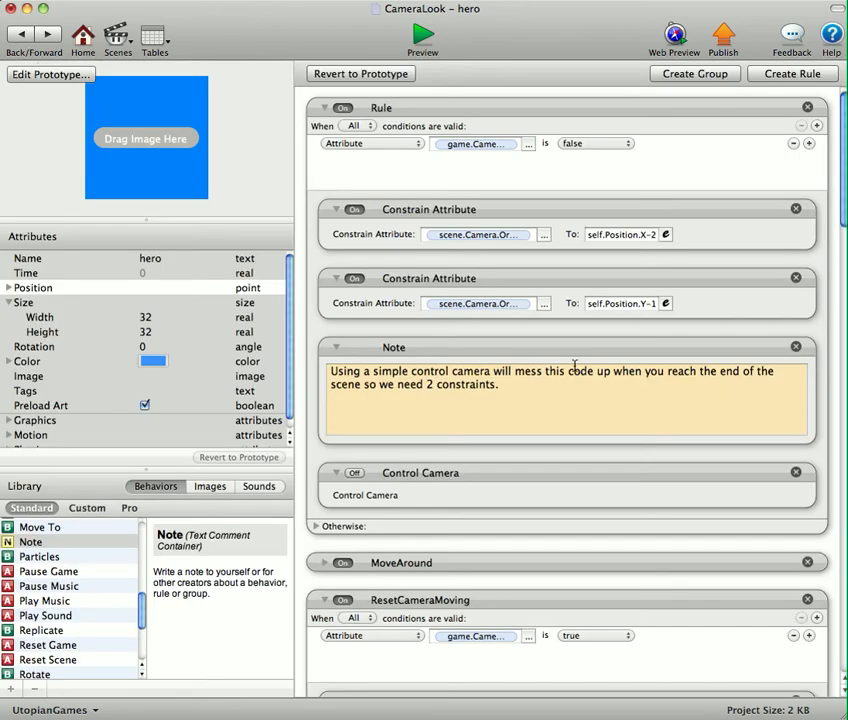
- Collapse the hero's MoveAround rule to reveal the ResetCameraMoving and Up interpolate rules
{"action": "scroll", "scroll_direction": "down", "scroll_amount": 3}
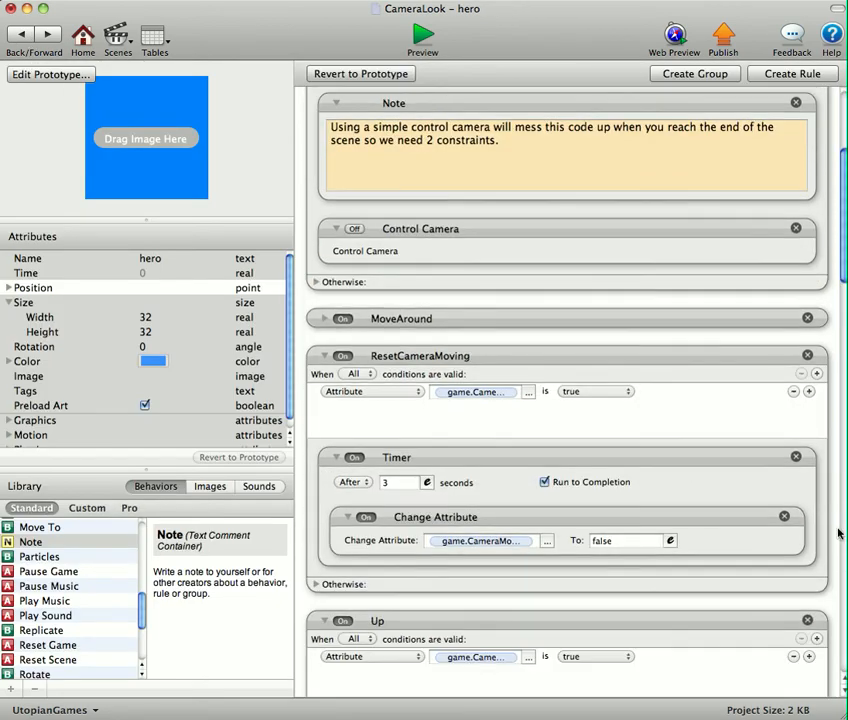
{"action": "left_click", "coordinate": [322, 318]}
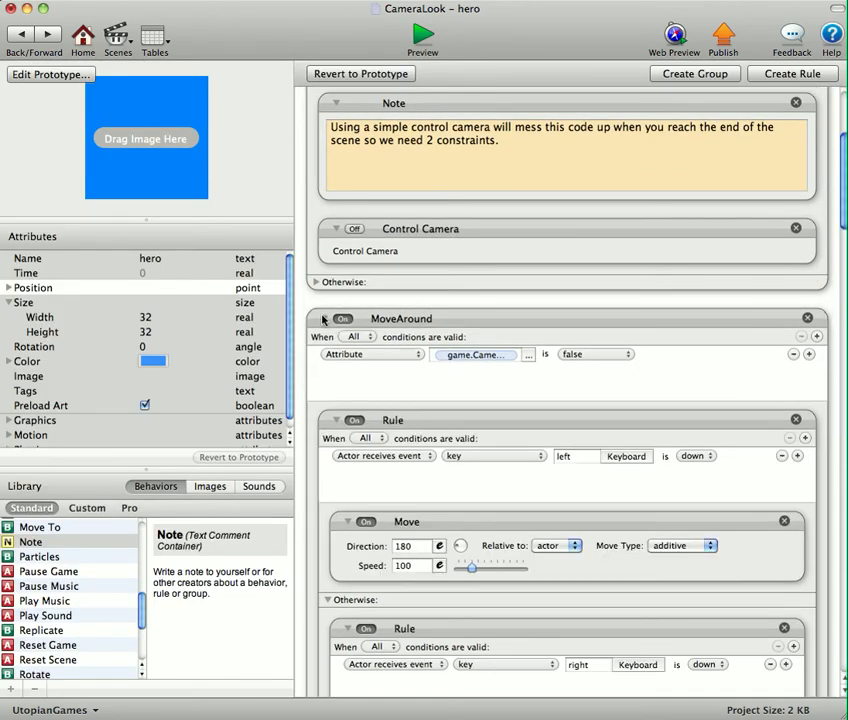
{"action": "left_click", "coordinate": [484, 354]}
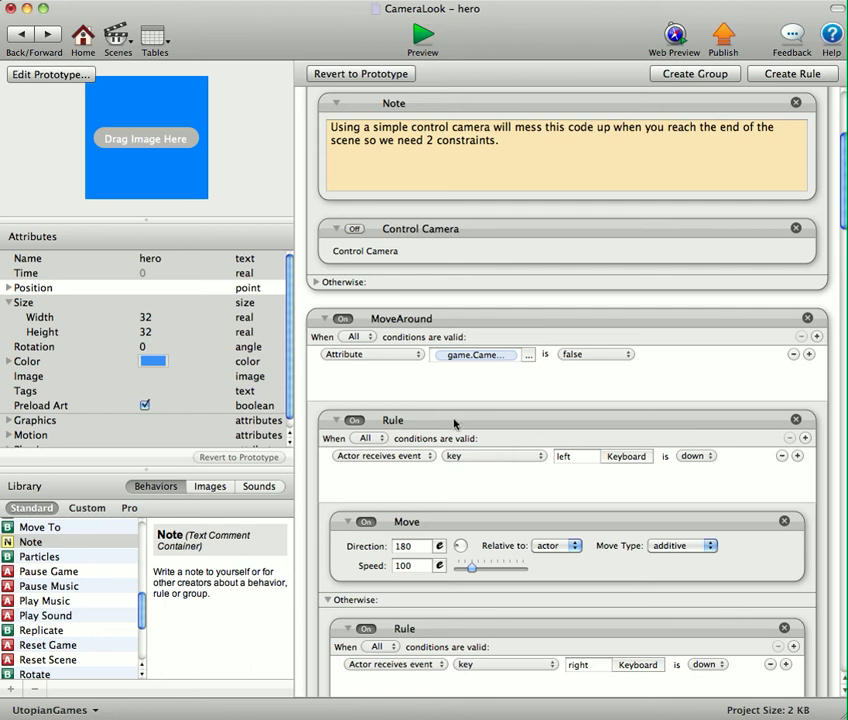
{"action": "mouse_move", "coordinate": [460, 564]}
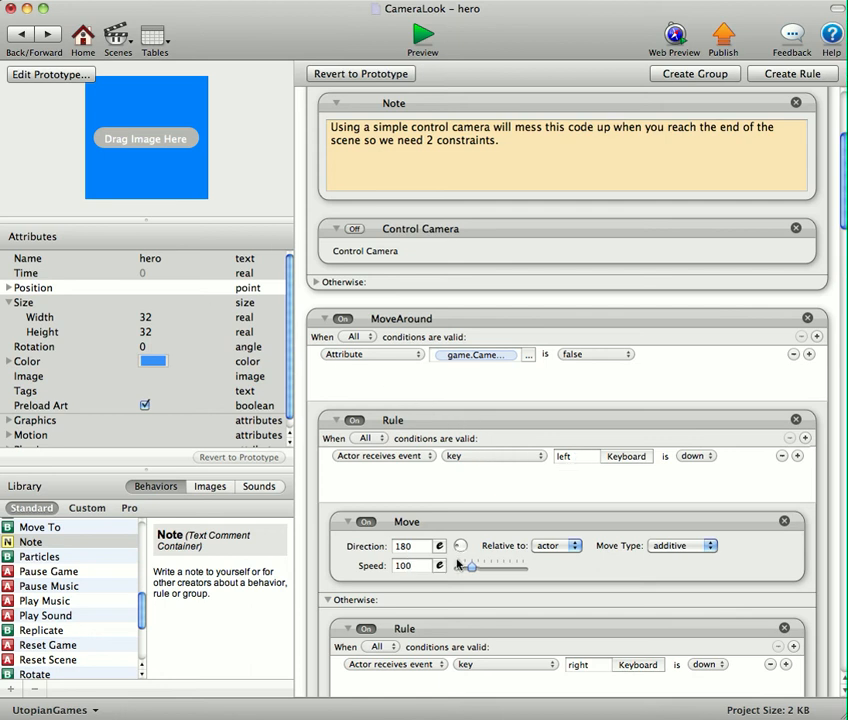
{"action": "scroll", "scroll_direction": "down", "scroll_amount": 3}
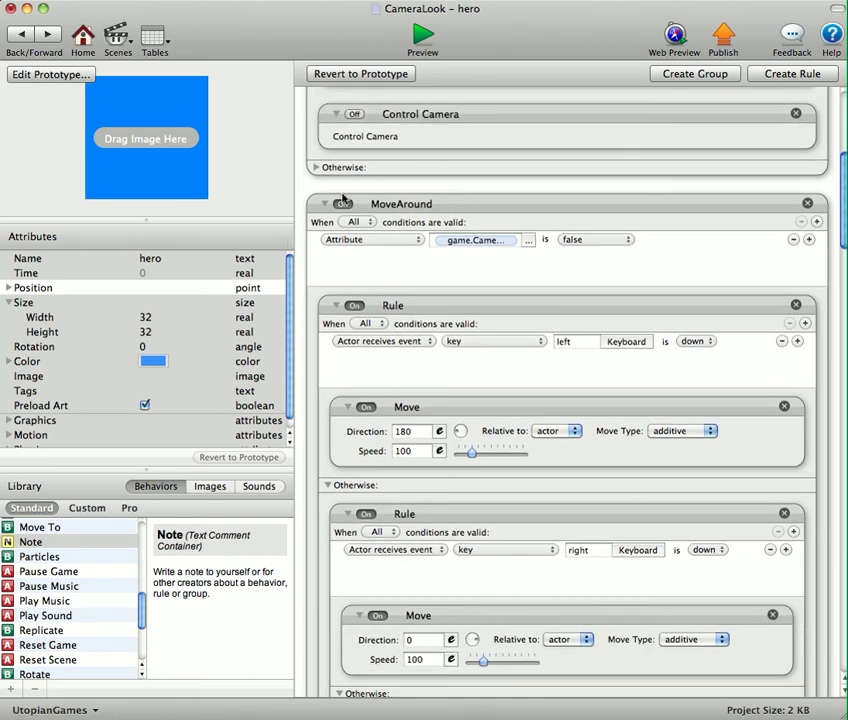
{"action": "left_click", "coordinate": [324, 204]}
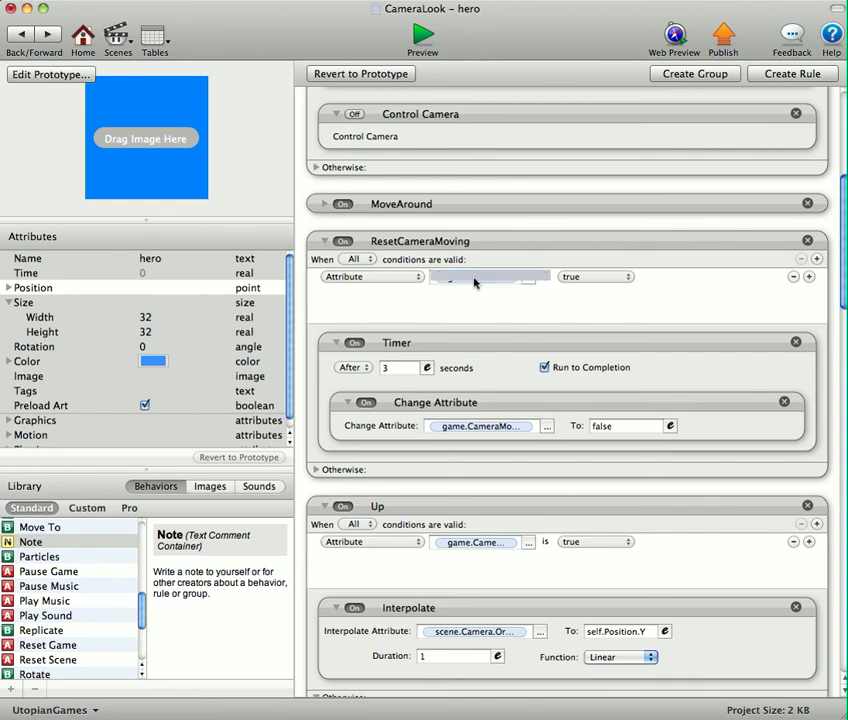
{"action": "left_click", "coordinate": [476, 276]}
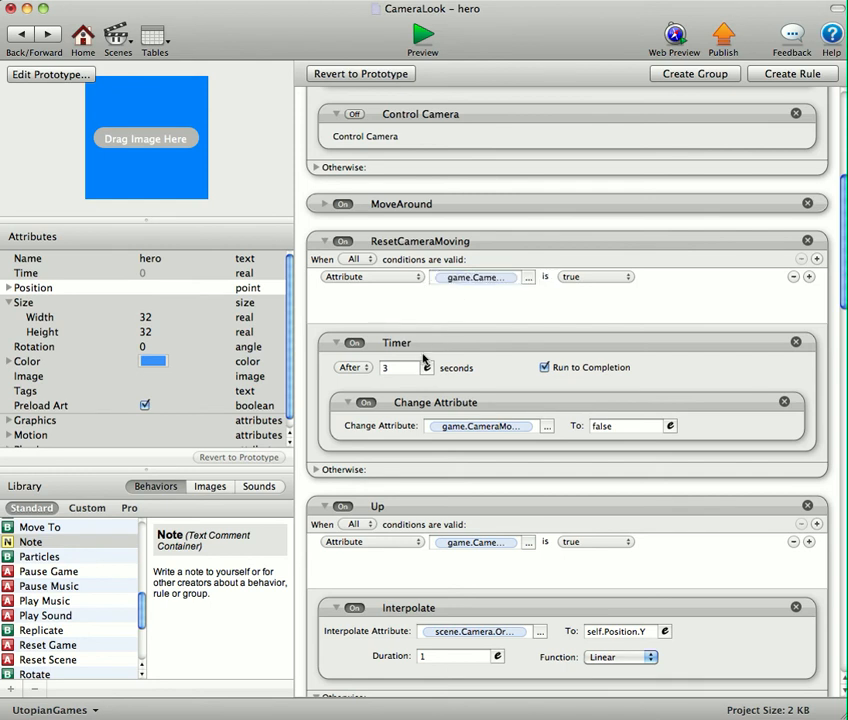
{"action": "left_click", "coordinate": [484, 424]}
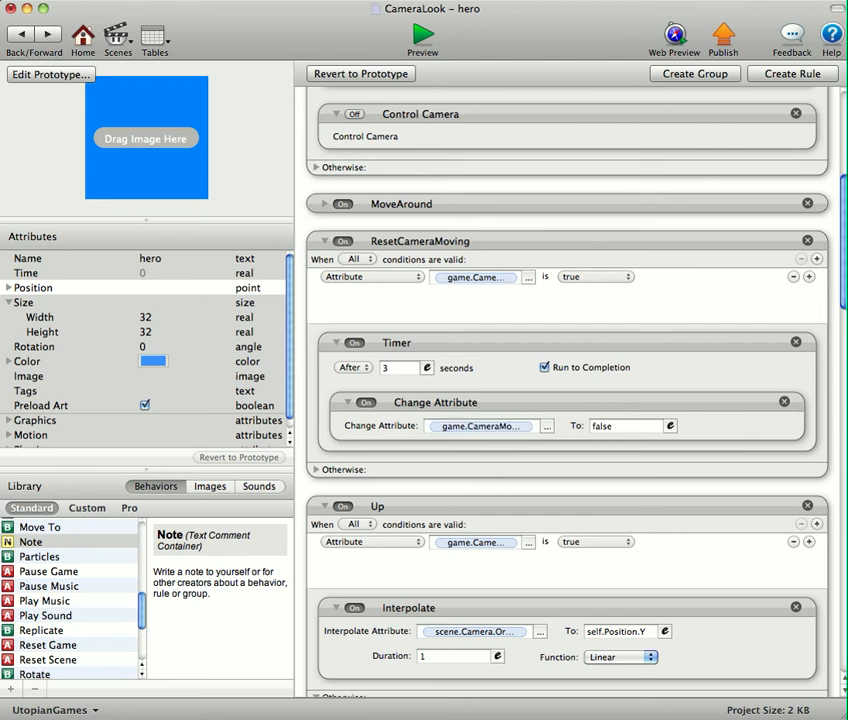
{"action": "scroll", "scroll_direction": "down", "scroll_amount": 3}
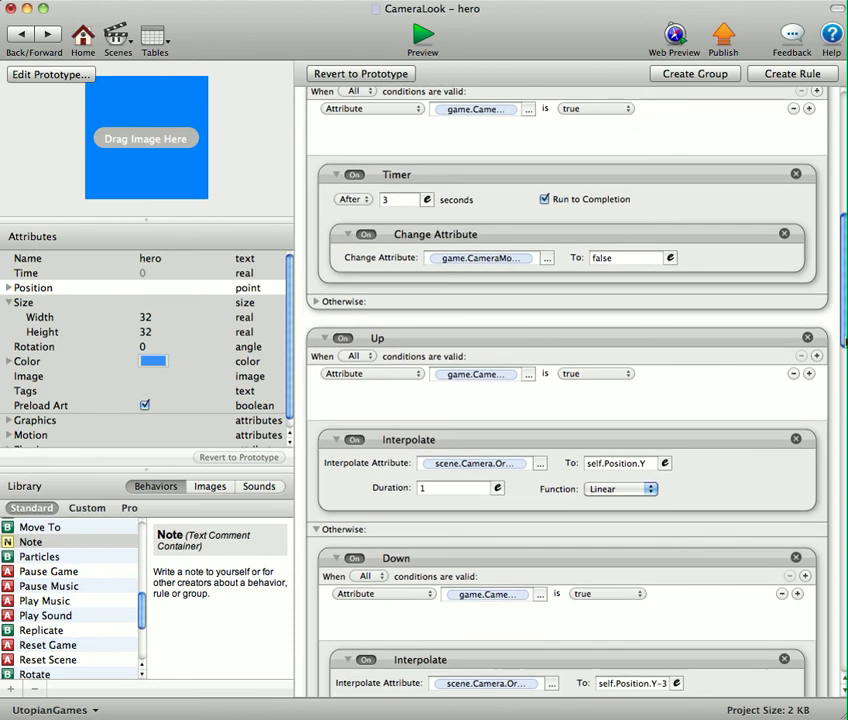
{"action": "scroll", "scroll_direction": "down", "scroll_amount": 3}
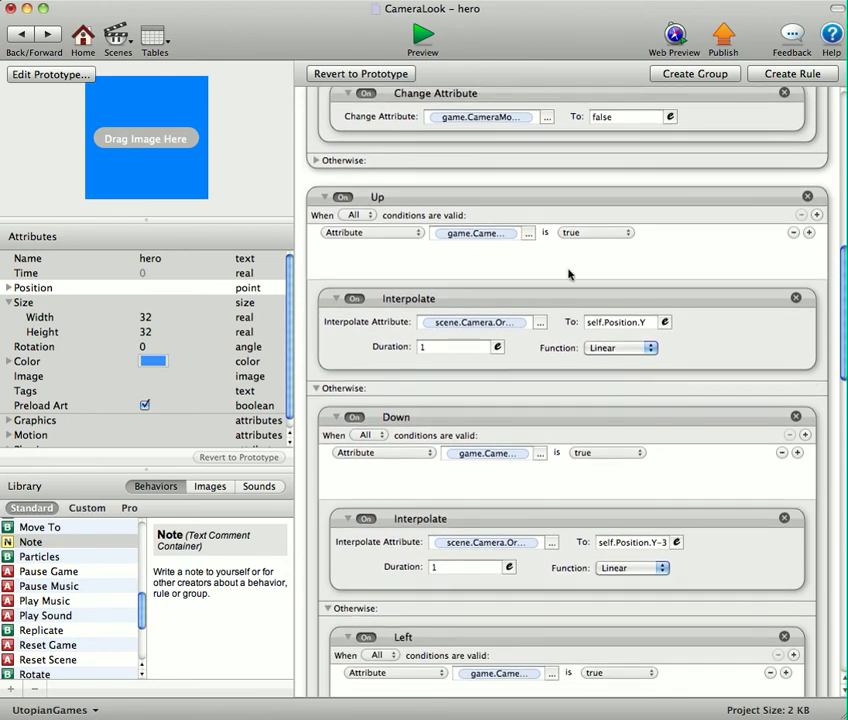
{"action": "left_click", "coordinate": [482, 232]}
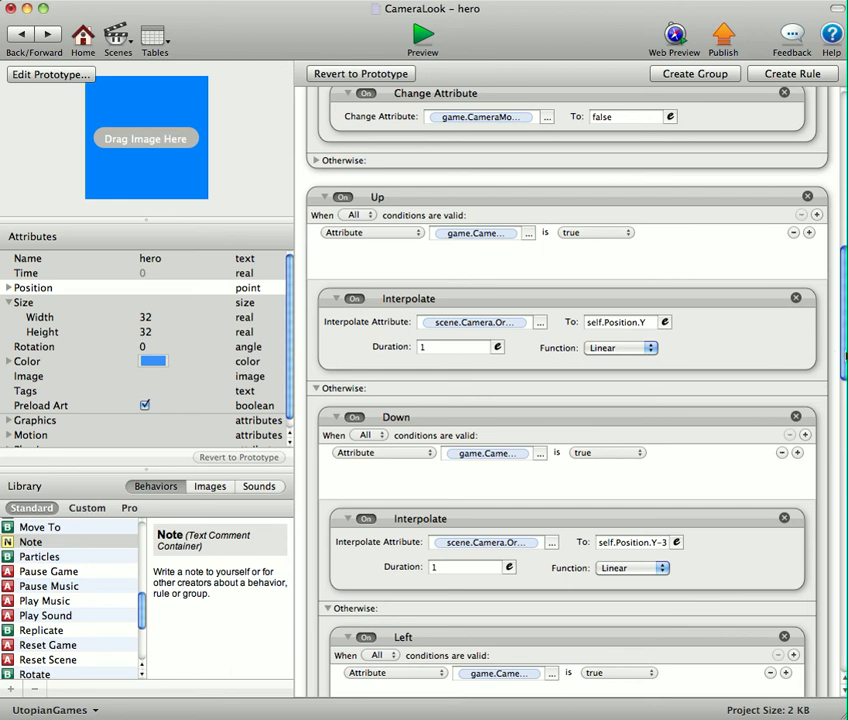
{"action": "mouse_move", "coordinate": [738, 338]}
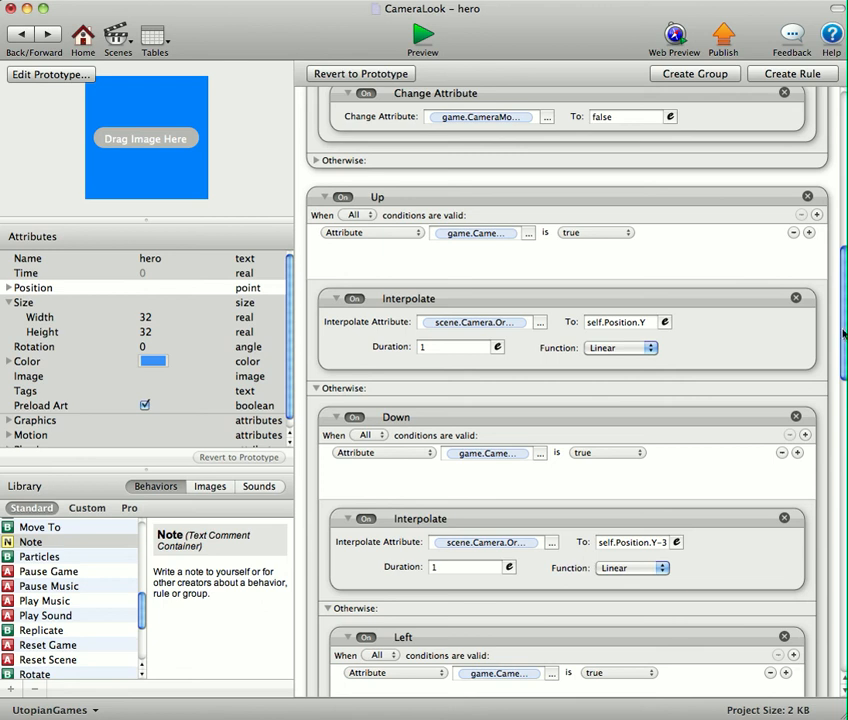
{"action": "scroll", "scroll_direction": "down", "scroll_amount": 3}
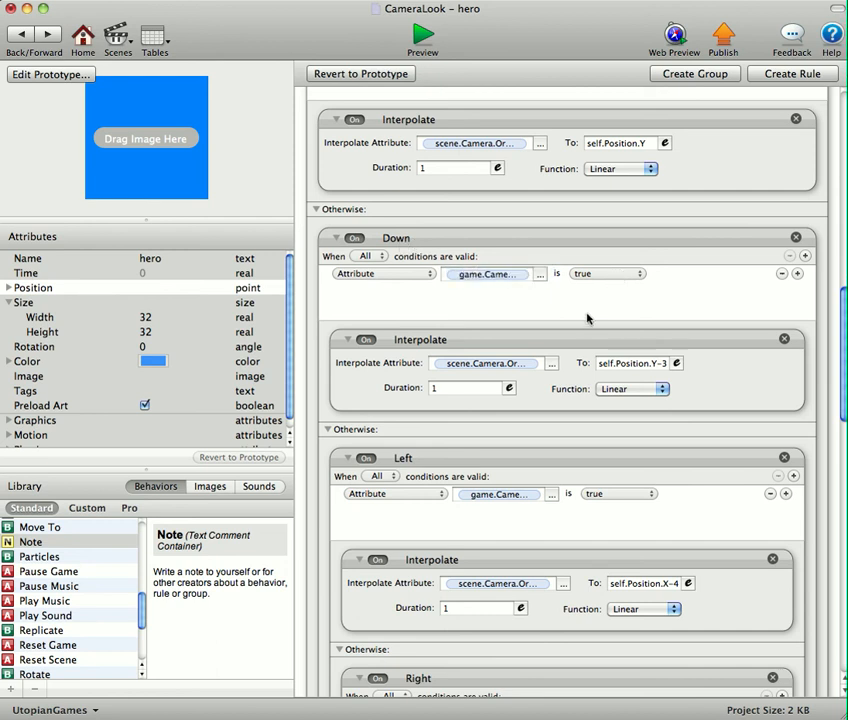
{"action": "left_click", "coordinate": [486, 364]}
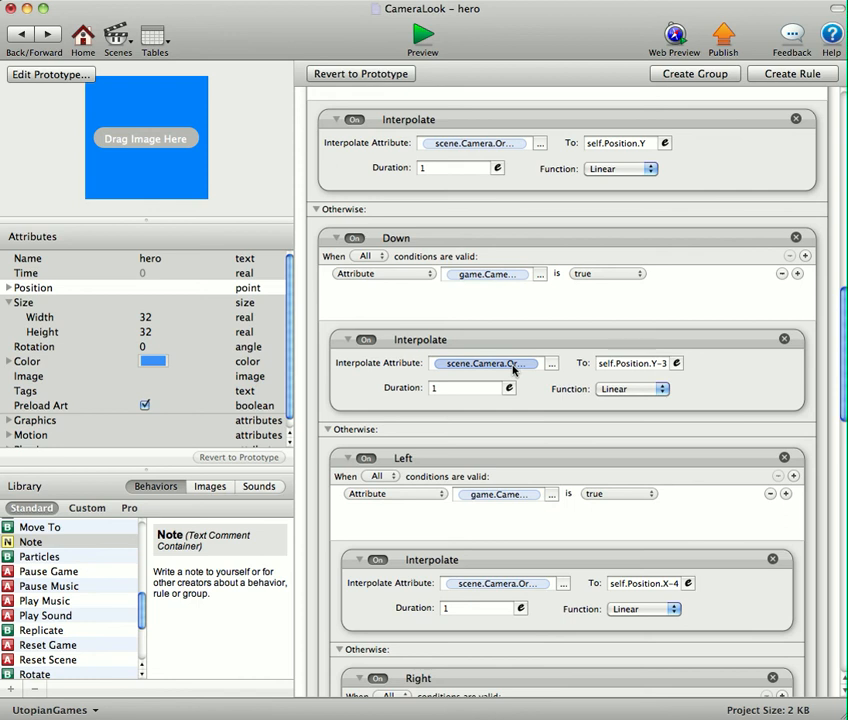
{"action": "left_click", "coordinate": [488, 364]}
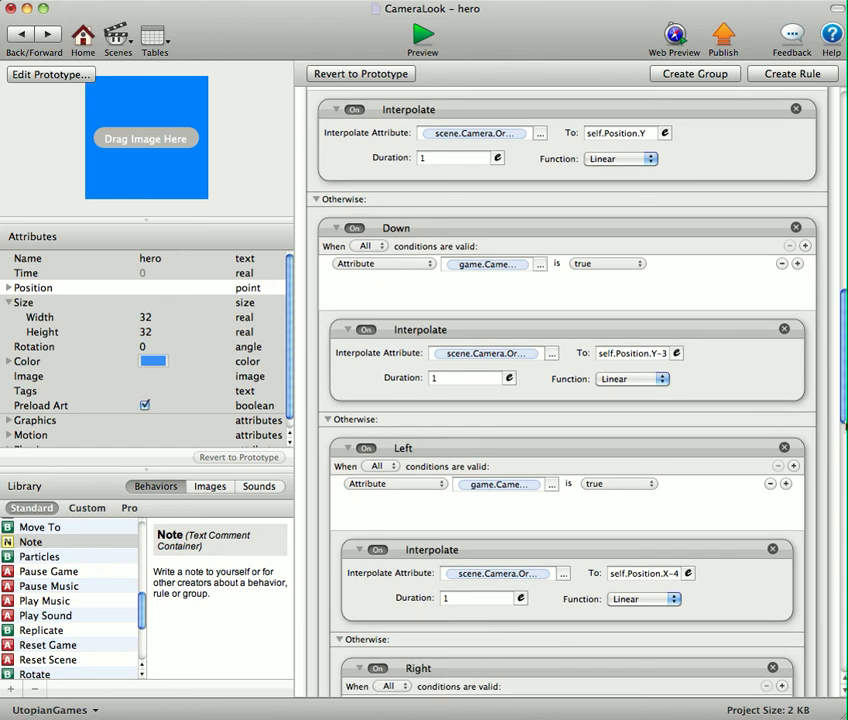
{"action": "scroll", "scroll_direction": "down", "scroll_amount": 3}
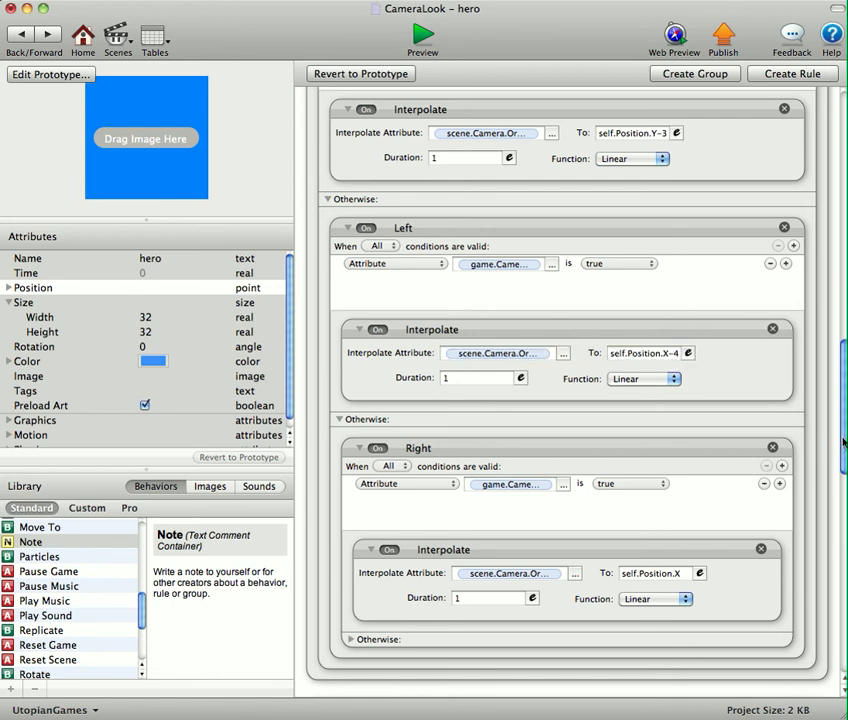
{"action": "scroll", "scroll_direction": "down", "scroll_amount": 3}
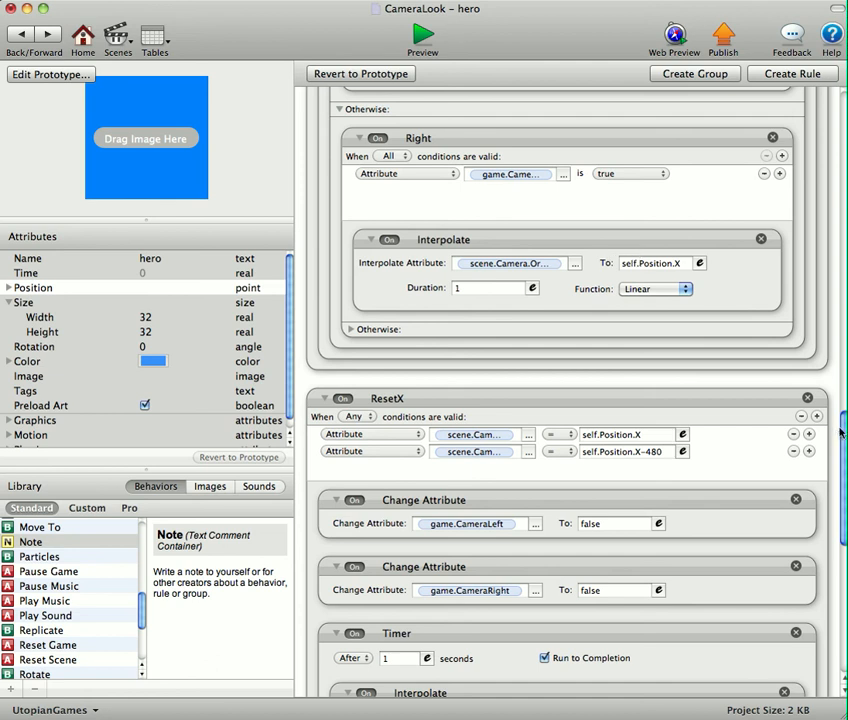
- Set ResetX's timer to interpolate the camera origin to self.Position.X-2
{"action": "scroll", "scroll_direction": "down", "scroll_amount": 3}
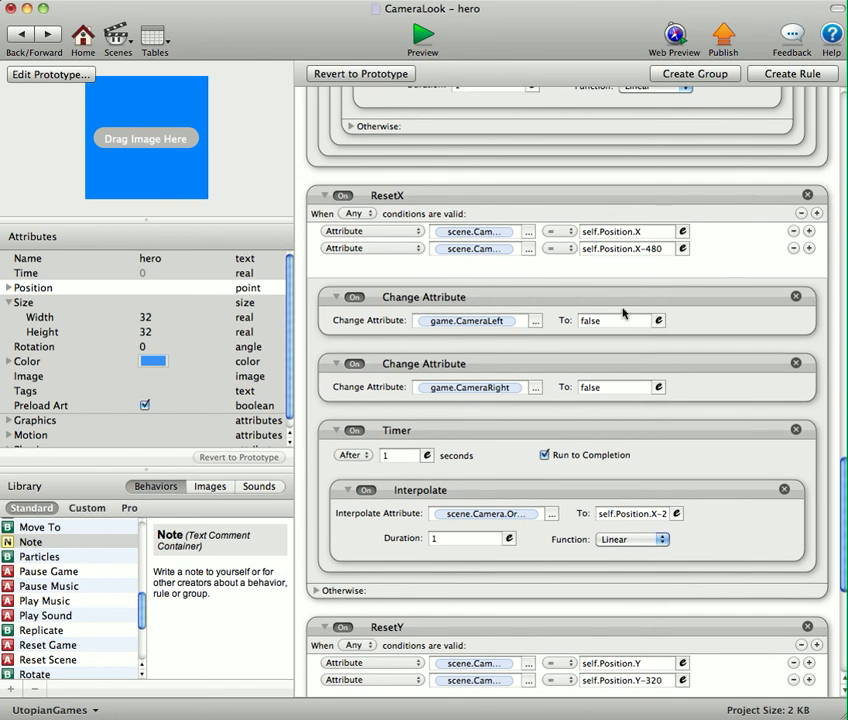
{"action": "mouse_move", "coordinate": [412, 212]}
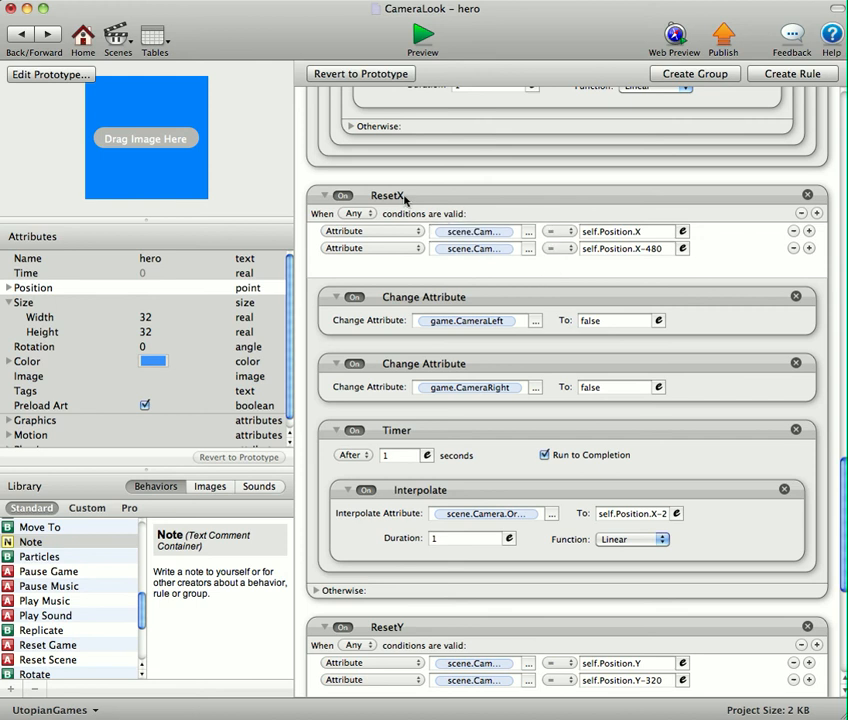
{"action": "mouse_move", "coordinate": [376, 216]}
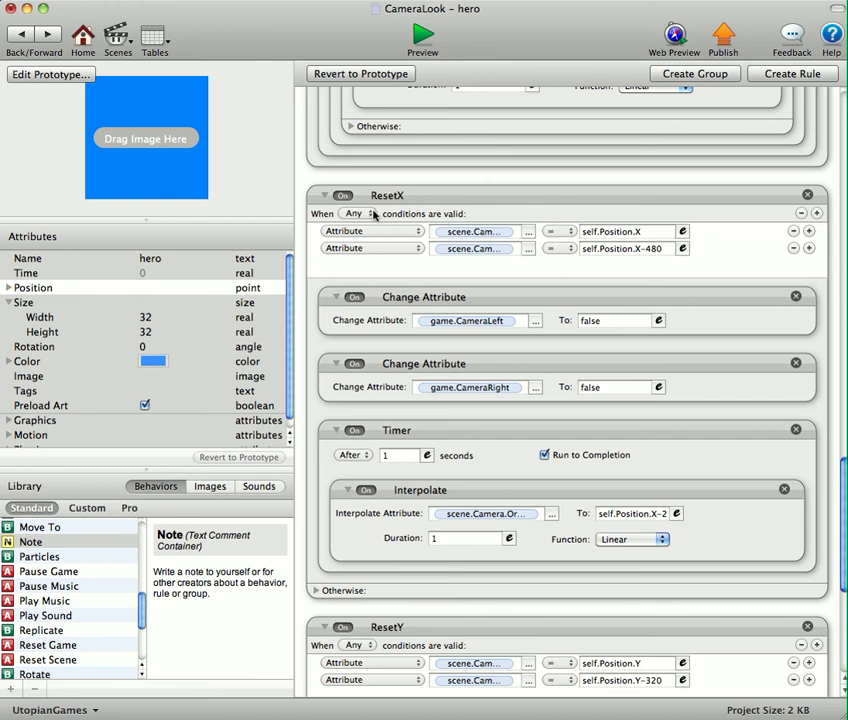
{"action": "left_click", "coordinate": [472, 230]}
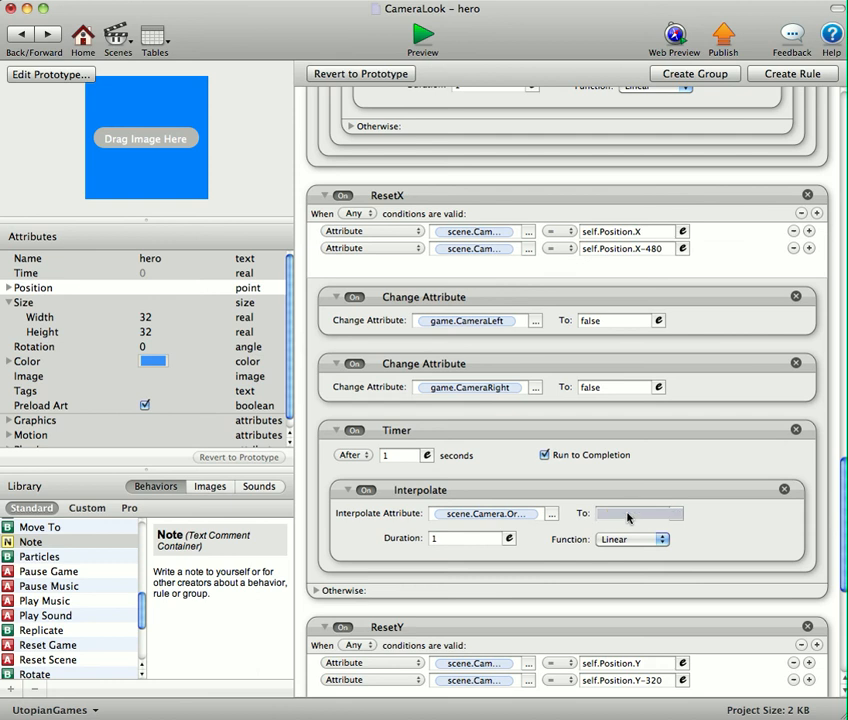
{"action": "type", "text": "self.Position.X-2"}
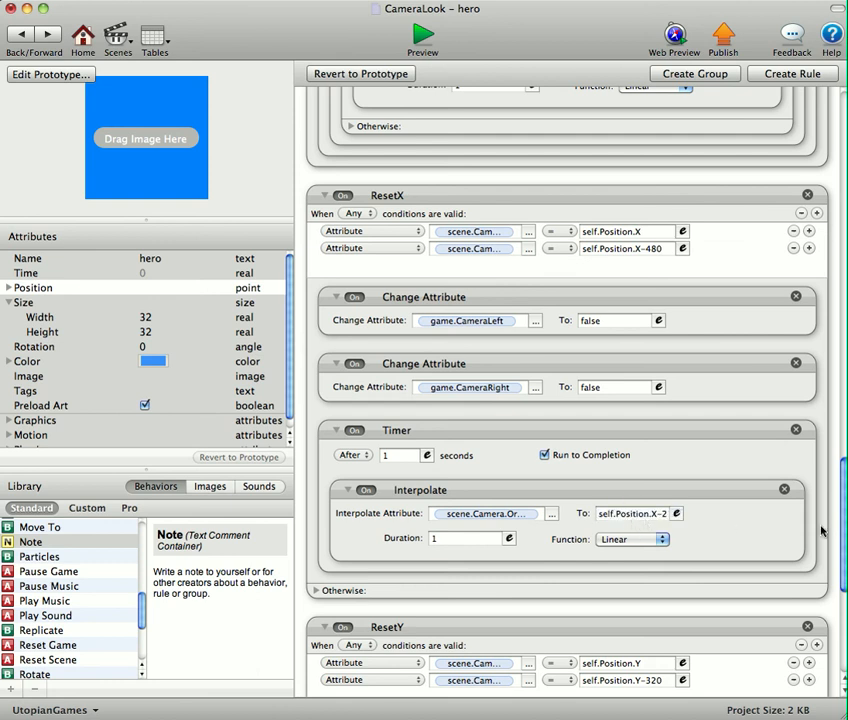
{"action": "scroll", "scroll_direction": "down", "scroll_amount": 3}
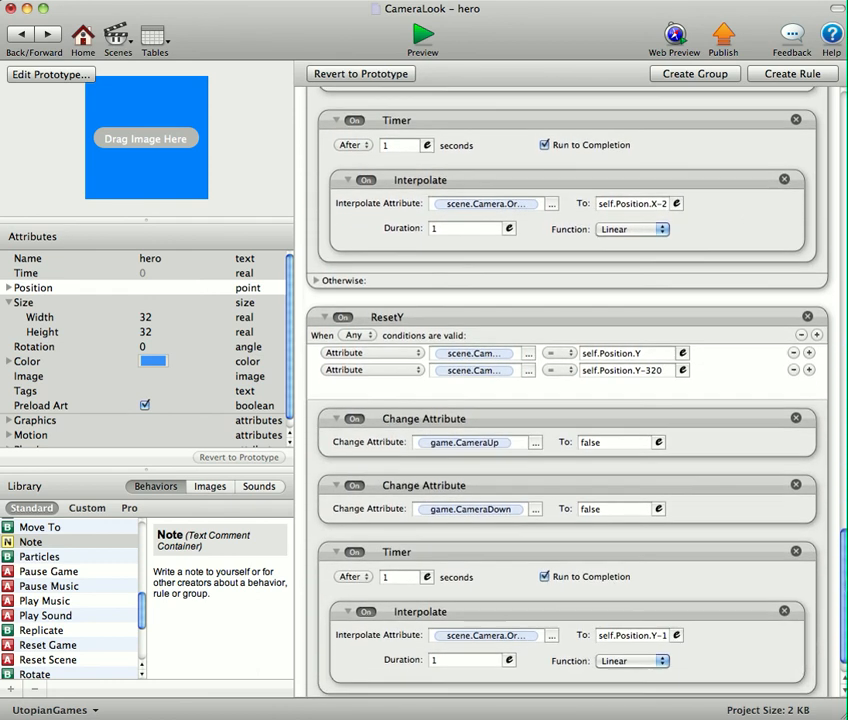
{"action": "scroll", "scroll_direction": "up", "scroll_amount": 3}
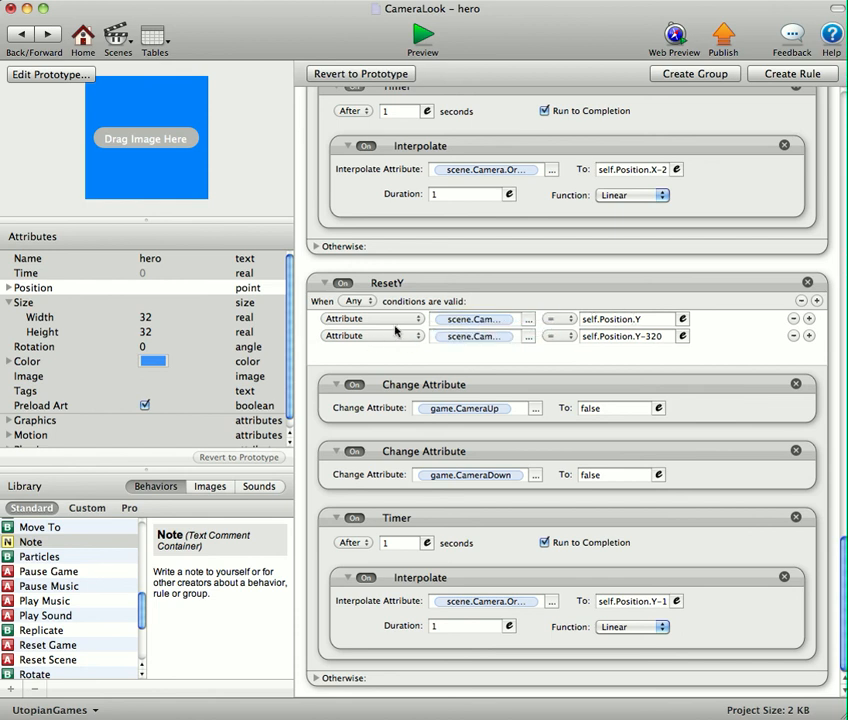
{"action": "left_click", "coordinate": [490, 336]}
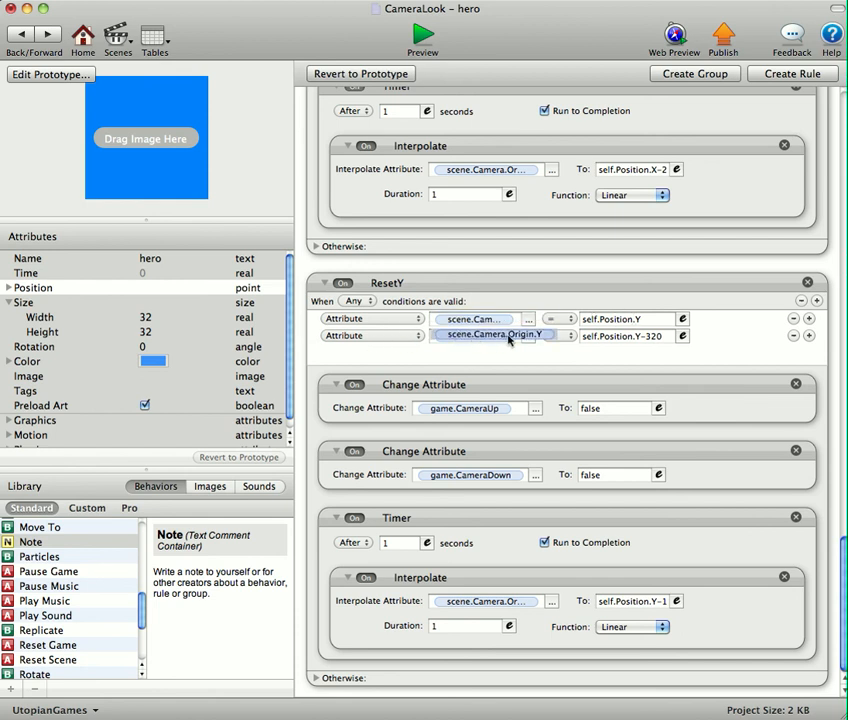
{"action": "left_click", "coordinate": [496, 336]}
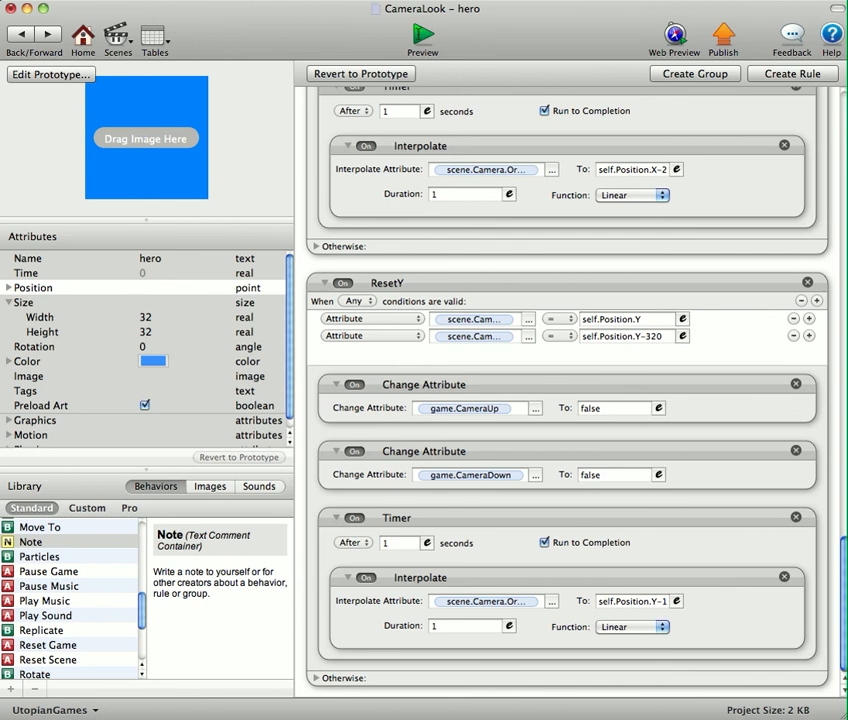
- Launch the preview player to test the direction buttons moving the camera
{"action": "left_click", "coordinate": [424, 32]}
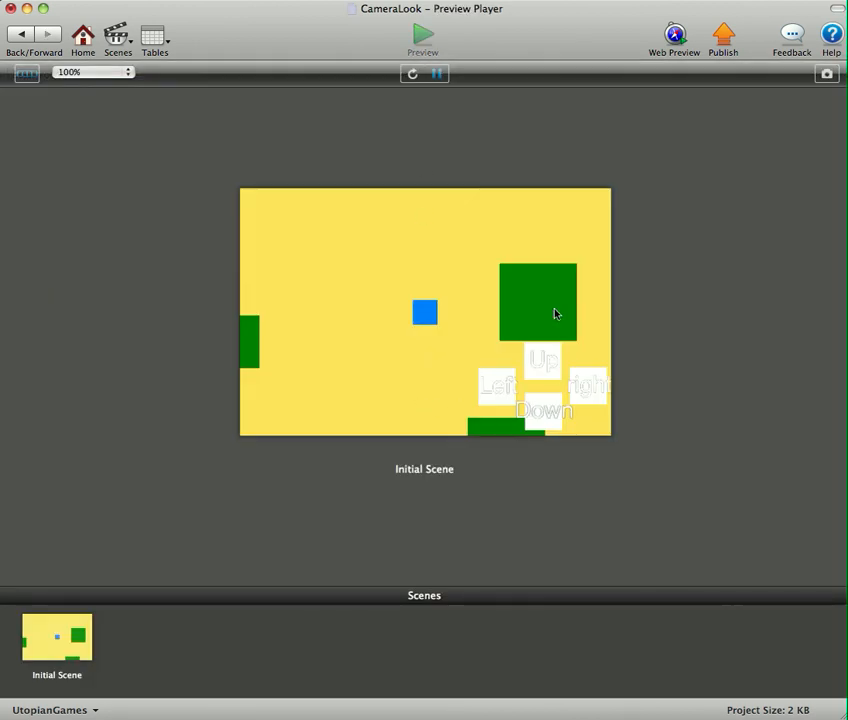
{"action": "mouse_move", "coordinate": [570, 400]}
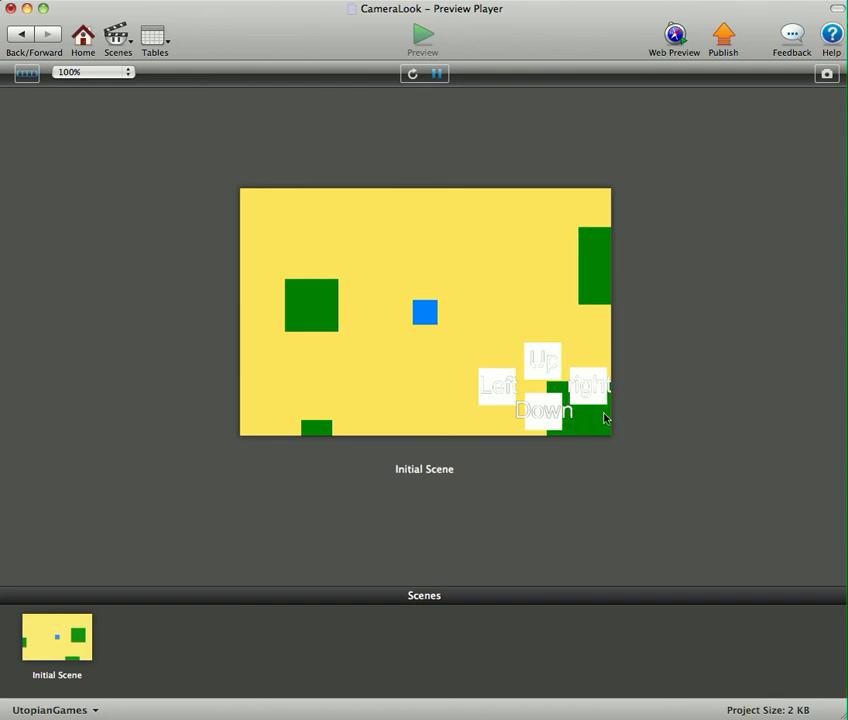
{"action": "mouse_move", "coordinate": [584, 400]}
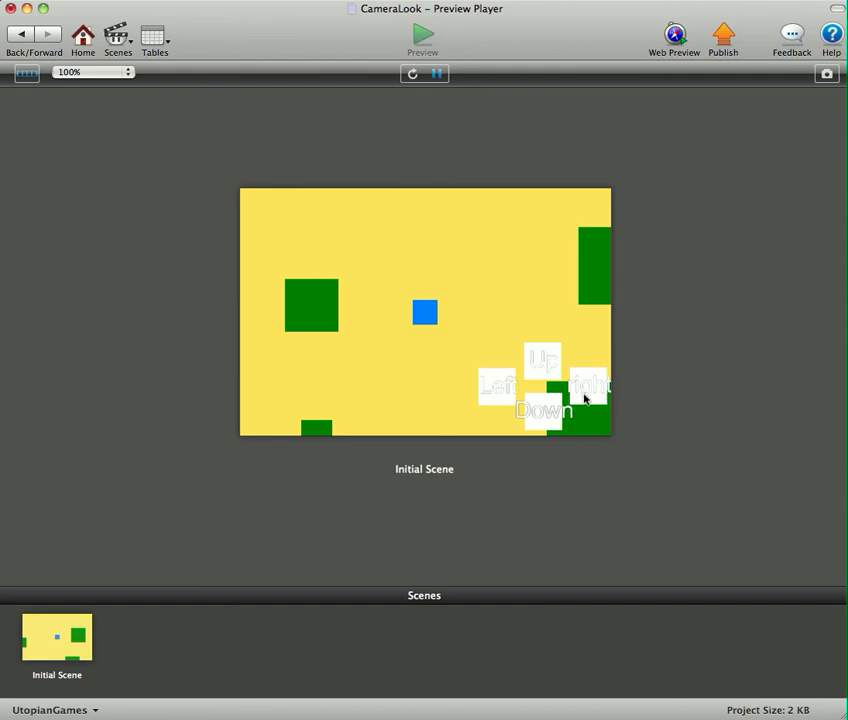
{"action": "mouse_move", "coordinate": [358, 414]}
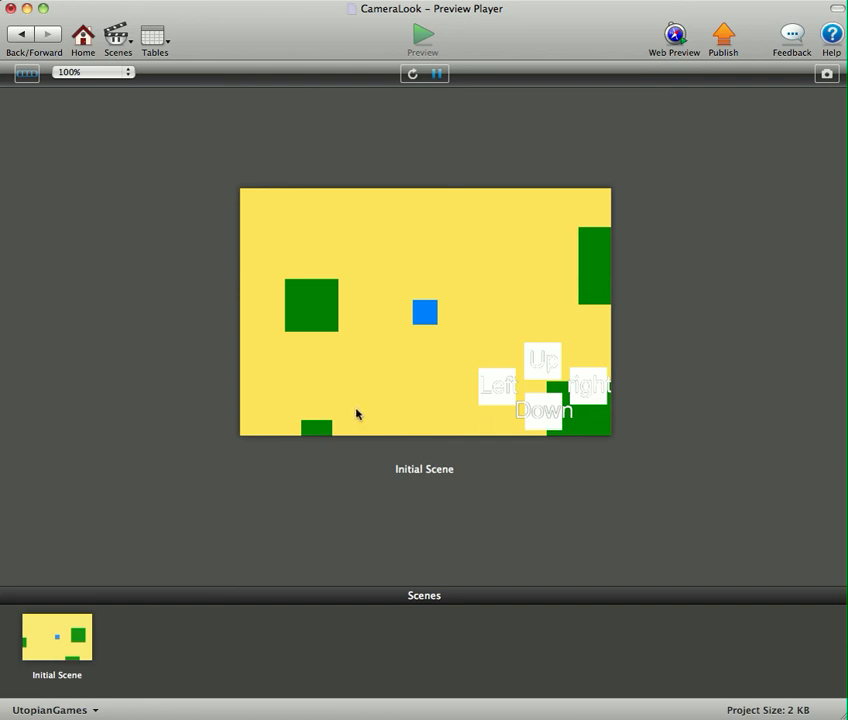
{"action": "mouse_move", "coordinate": [506, 358]}
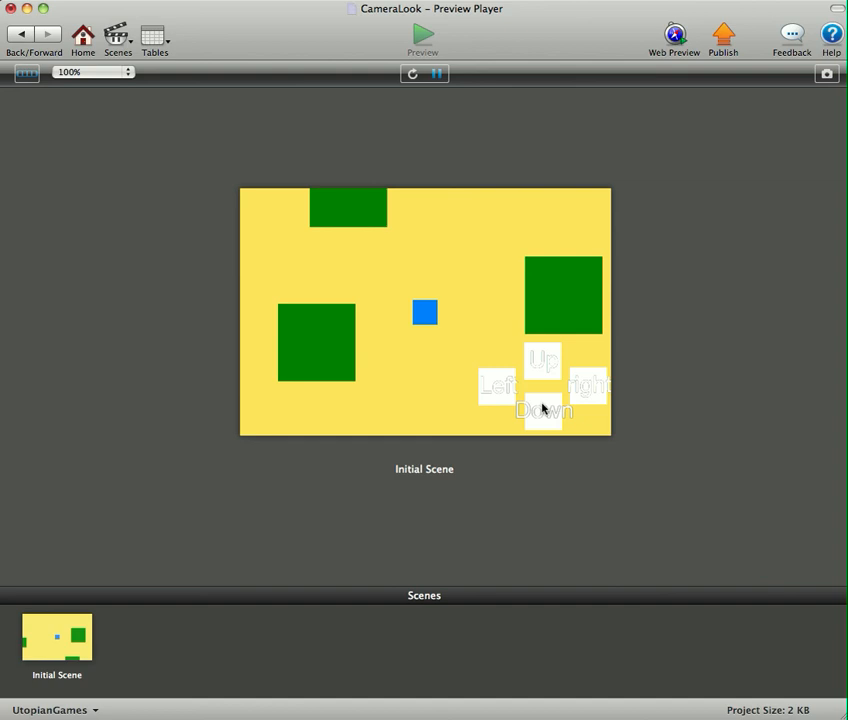
{"action": "mouse_move", "coordinate": [544, 408]}
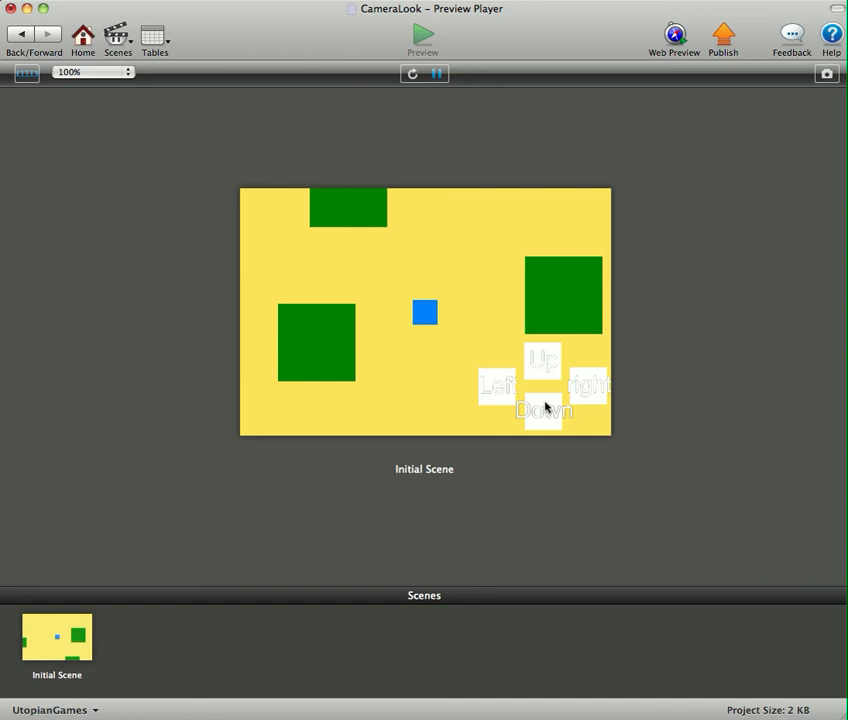